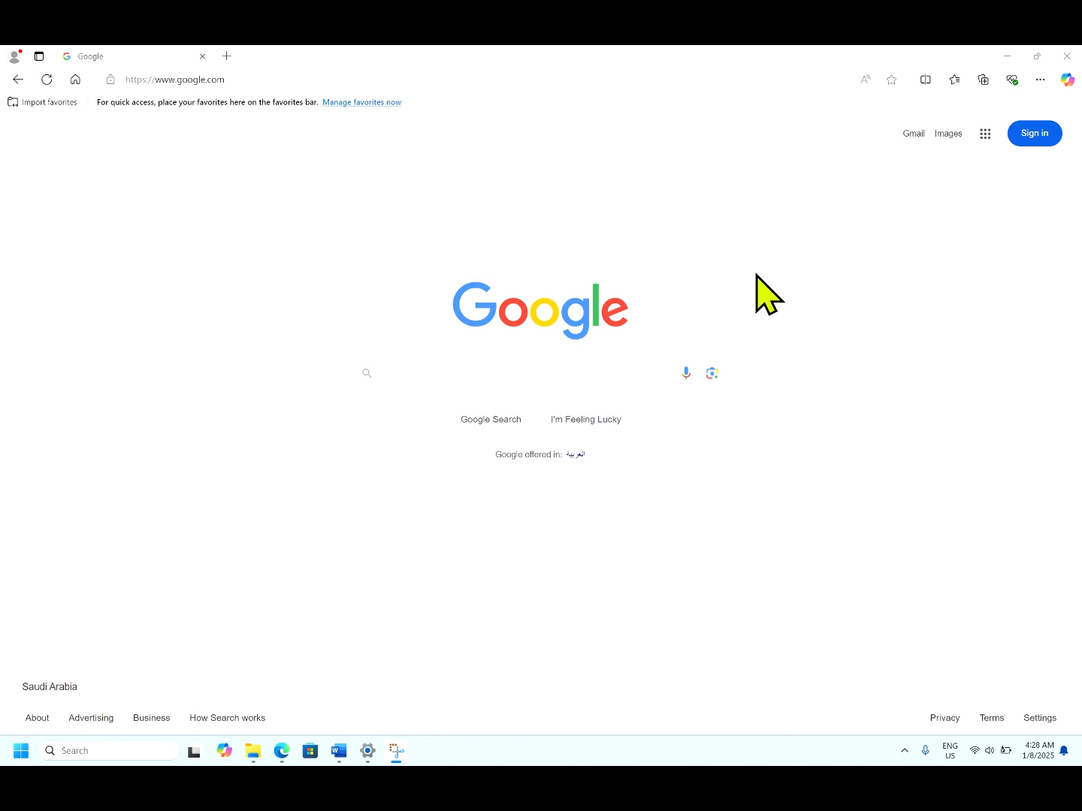
Step: Search Google for 'rufus' to bring up the Rufus download results
left_click(526, 373)
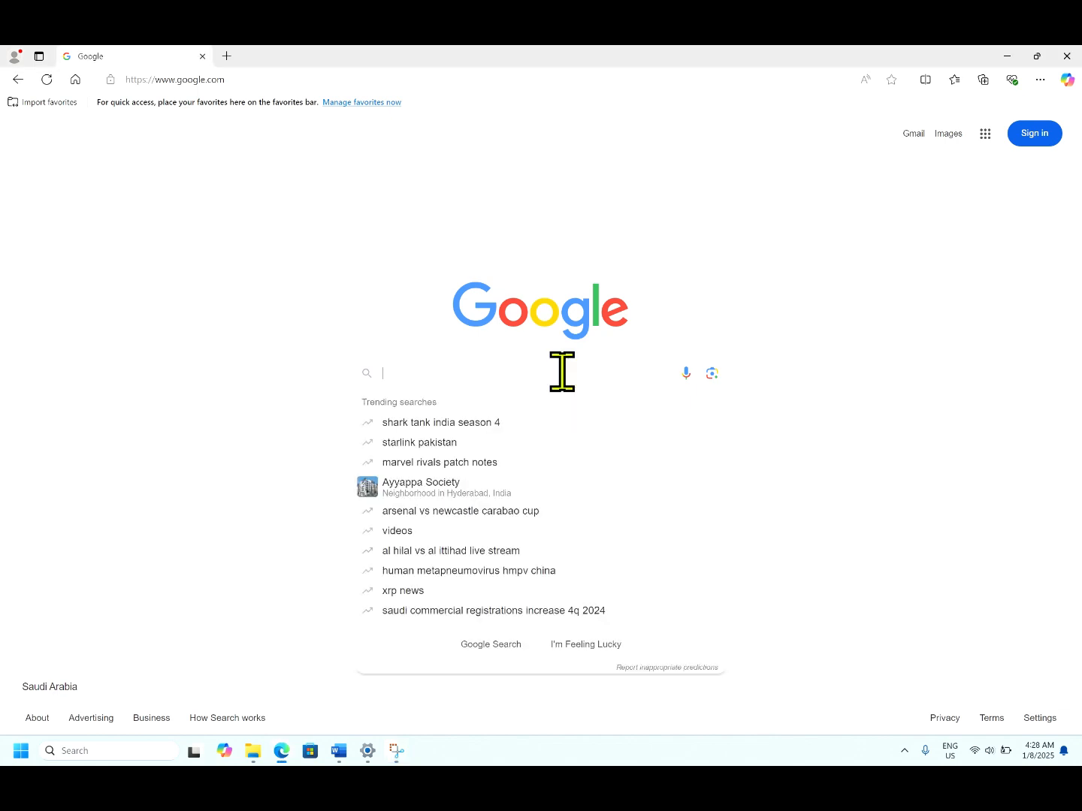
mouse_move(438, 143)
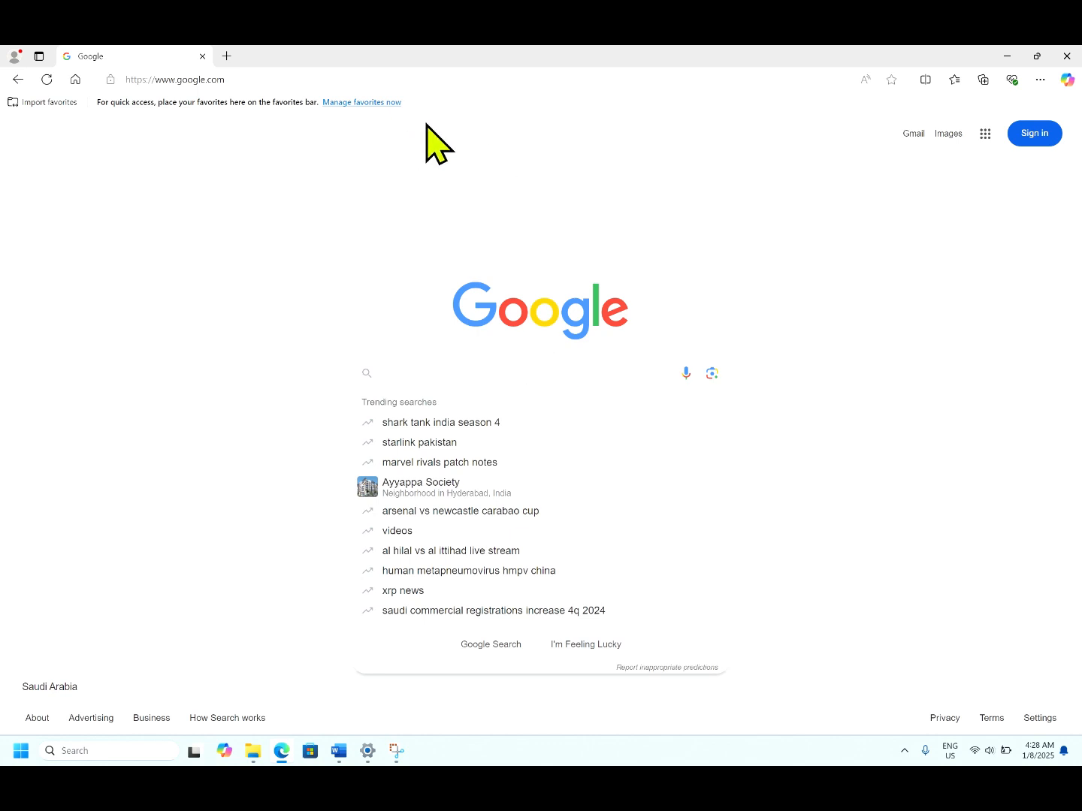
type("rufus download")
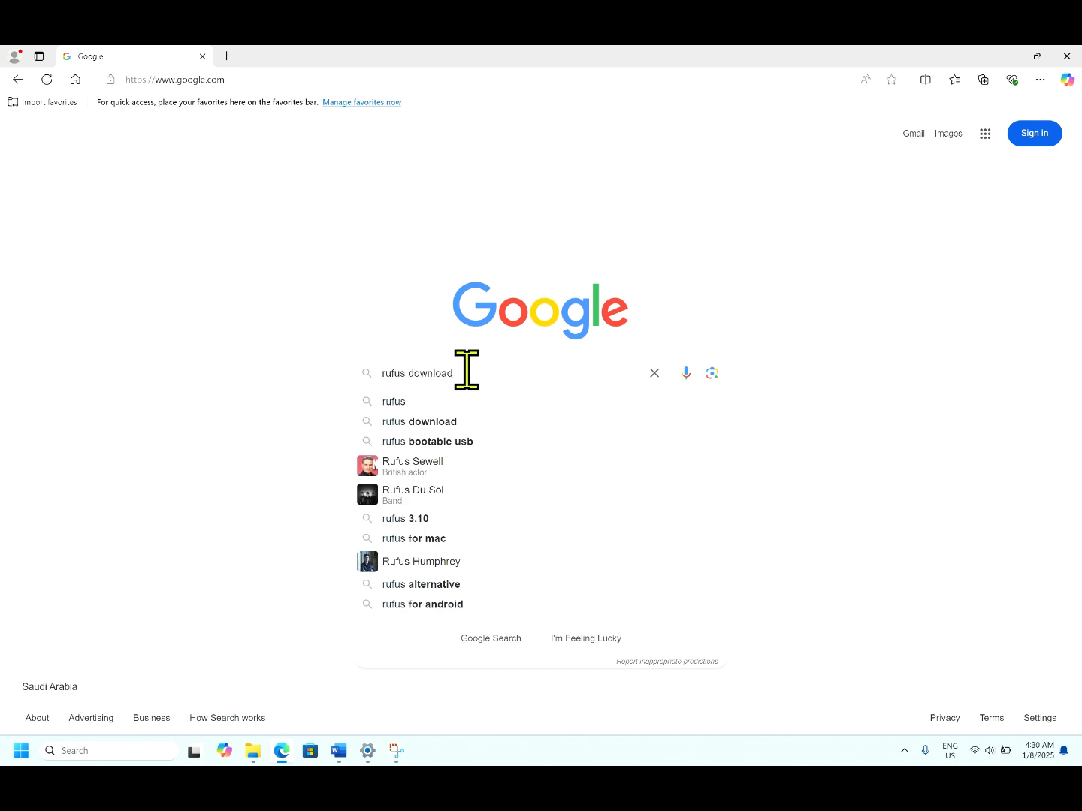
key("Enter")
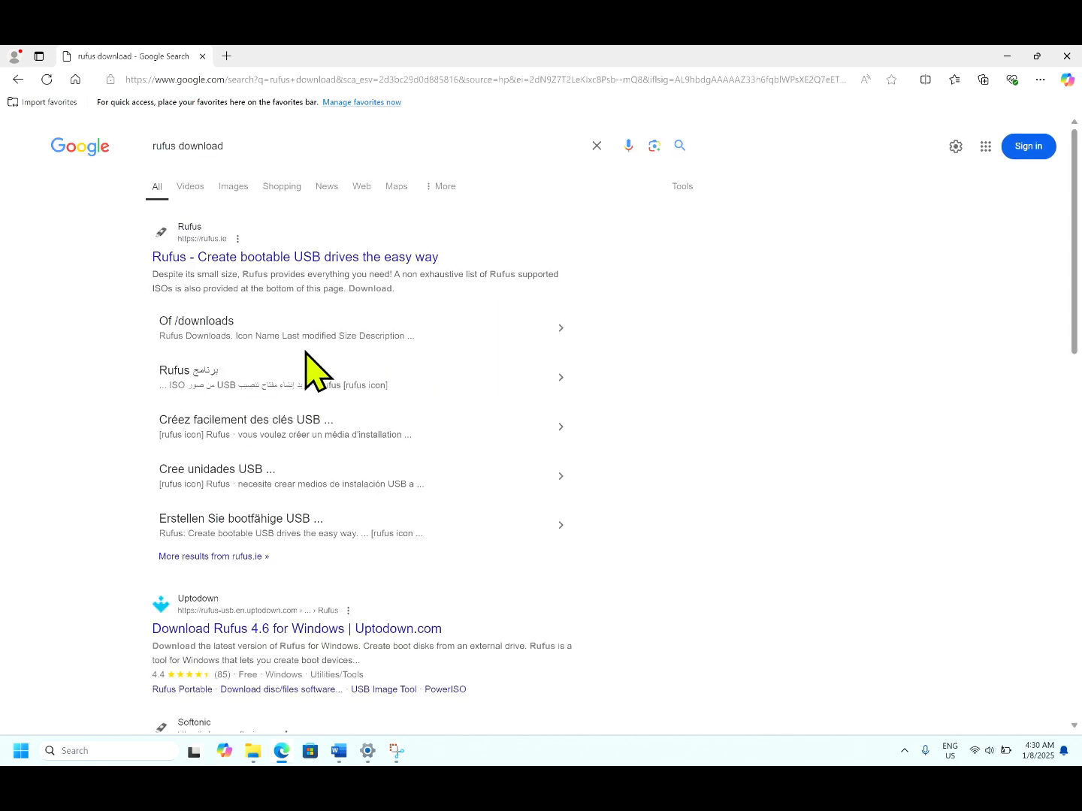
mouse_move(295, 255)
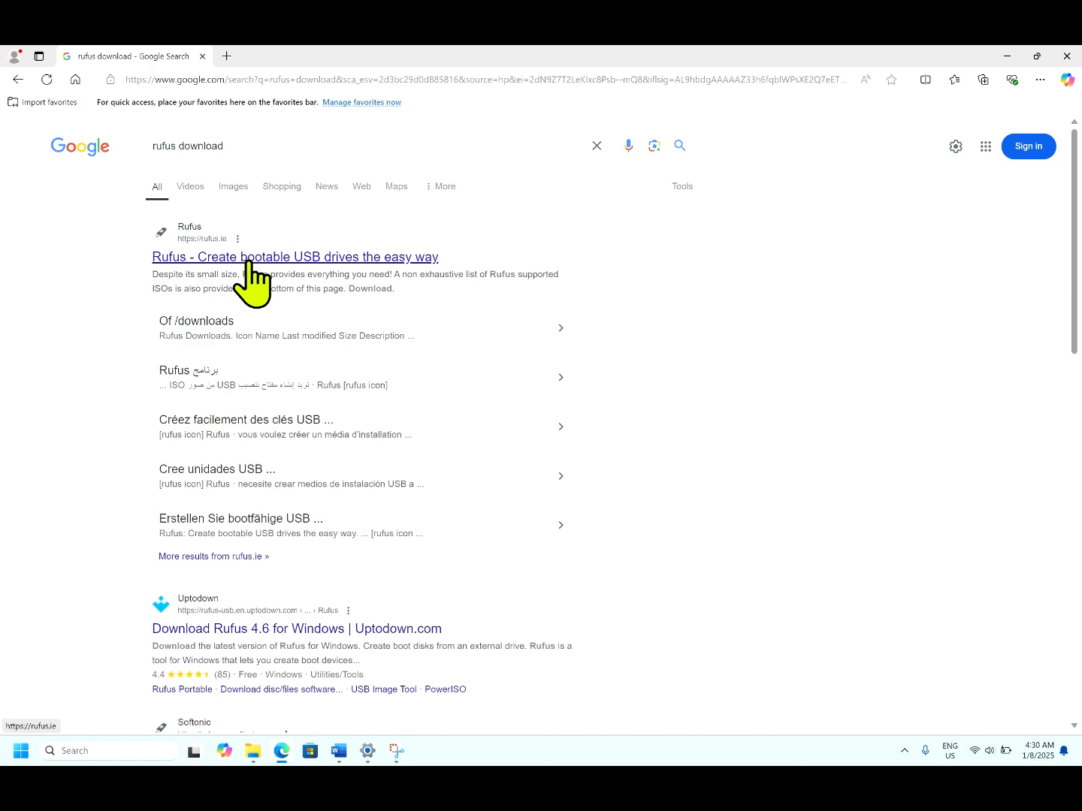
Step: From rufus.ie's Download section, download the standard Windows x64 rufus-4.6.exe
left_click(295, 256)
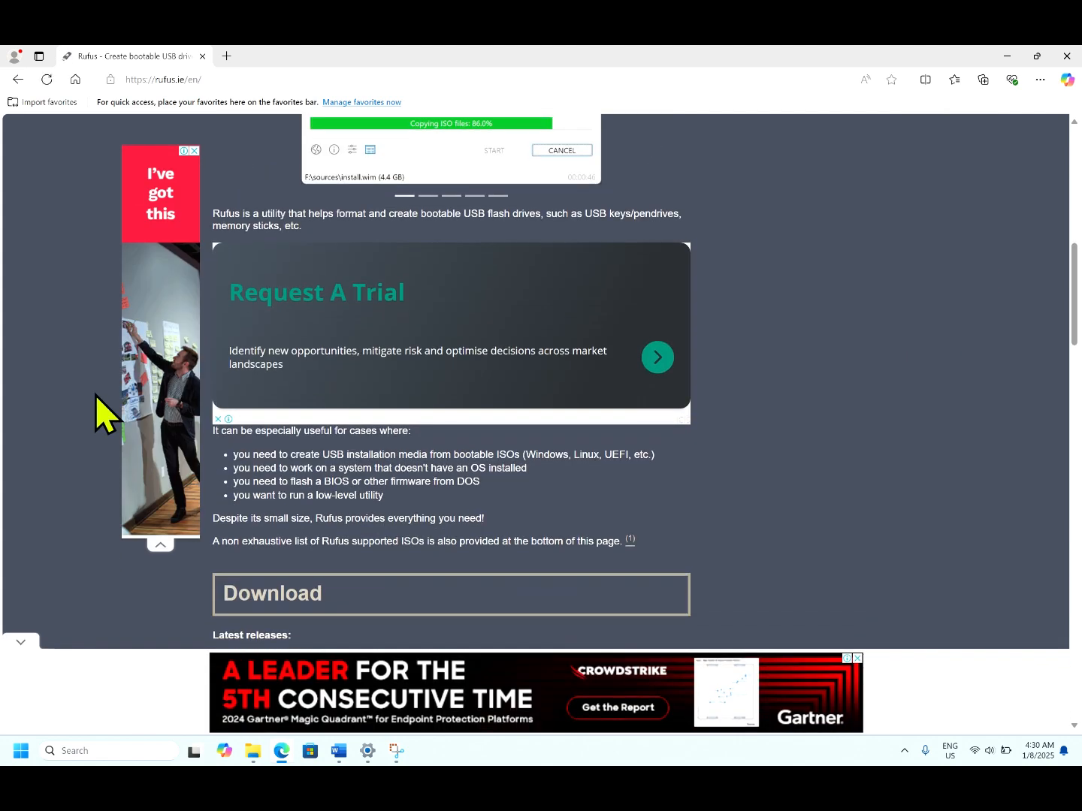
scroll("down", 3)
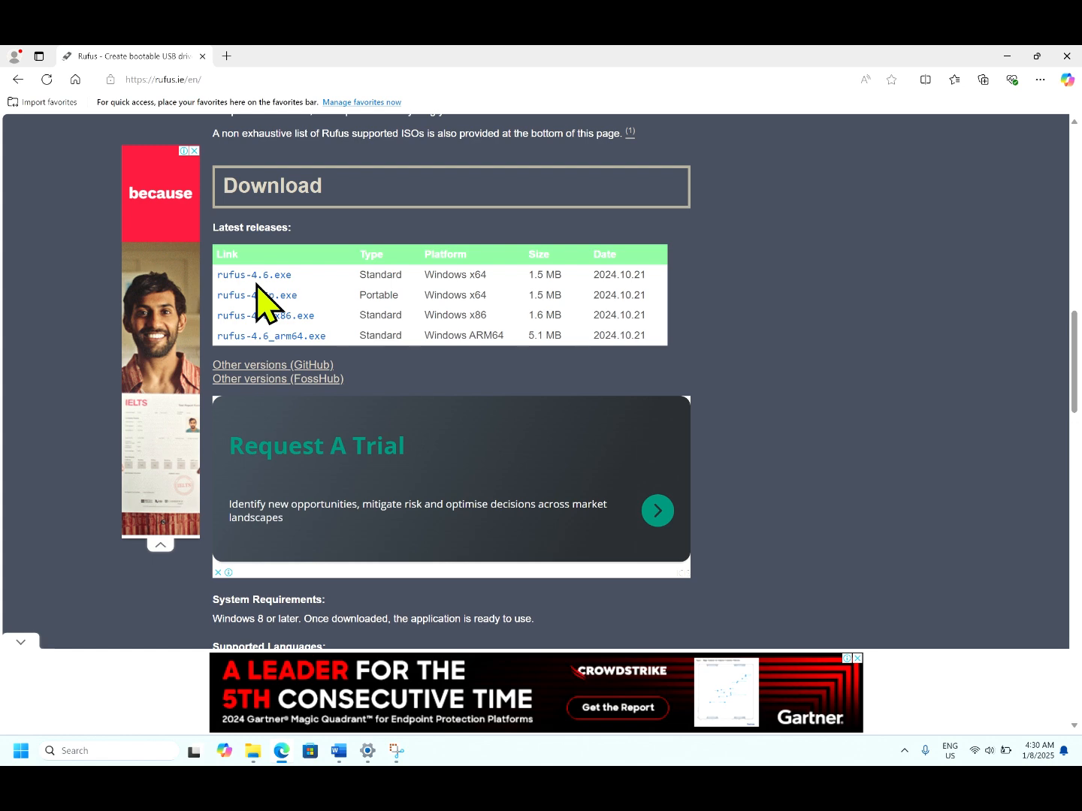
mouse_move(268, 294)
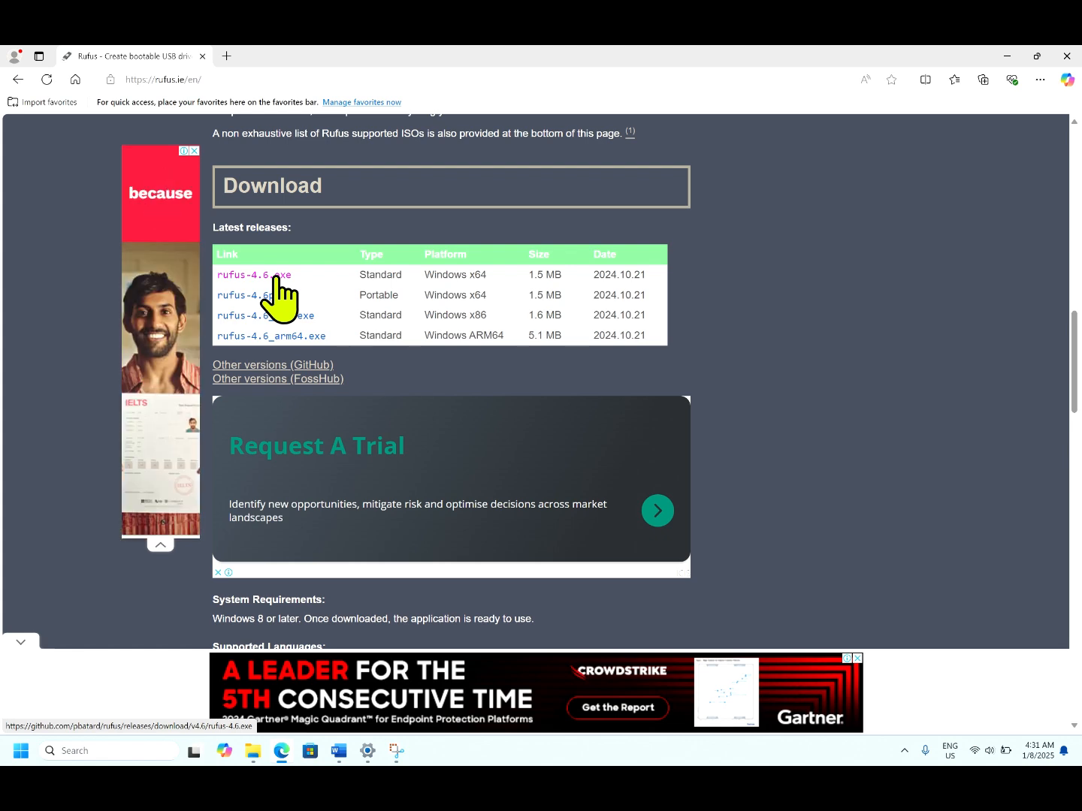
left_click(254, 274)
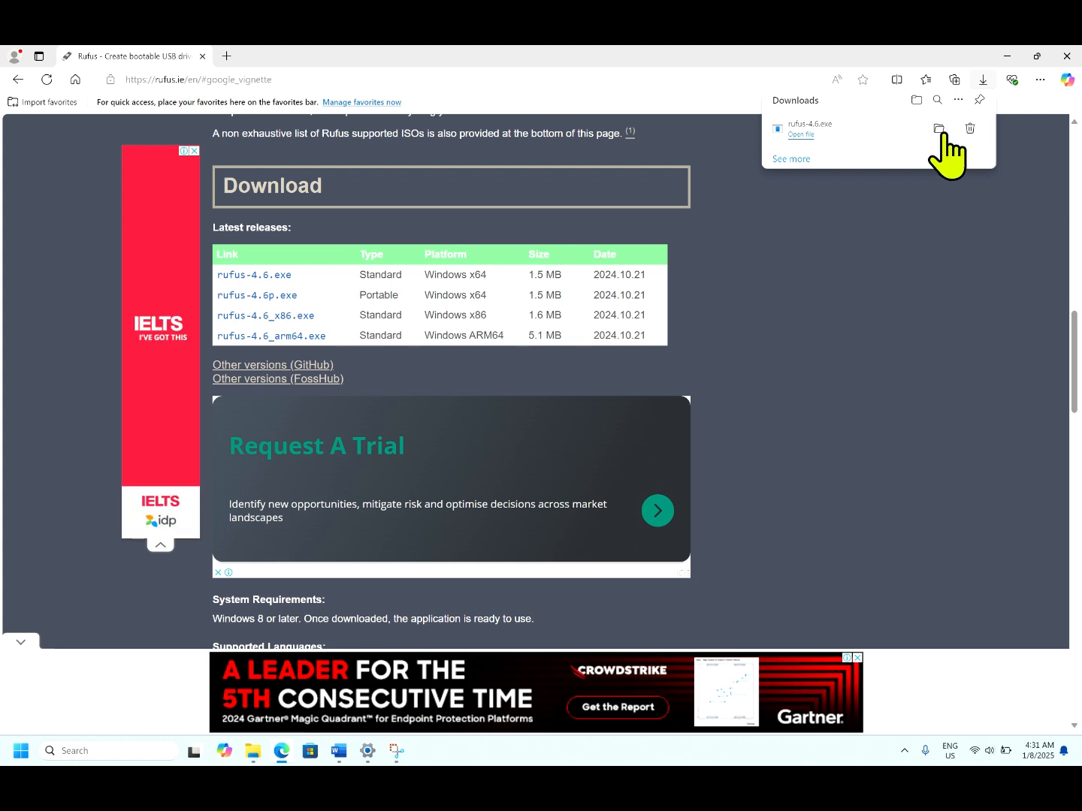
Step: Show the downloaded rufus-4.6 file in the Downloads folder in File Explorer
left_click(937, 129)
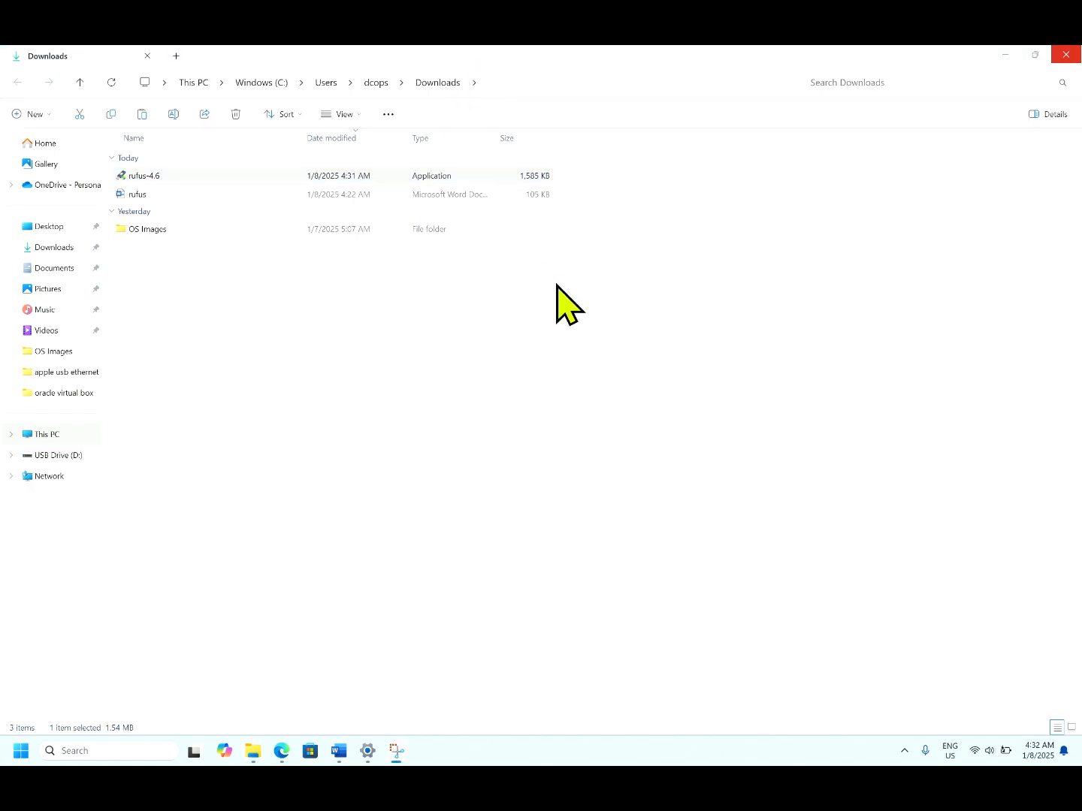
mouse_move(321, 296)
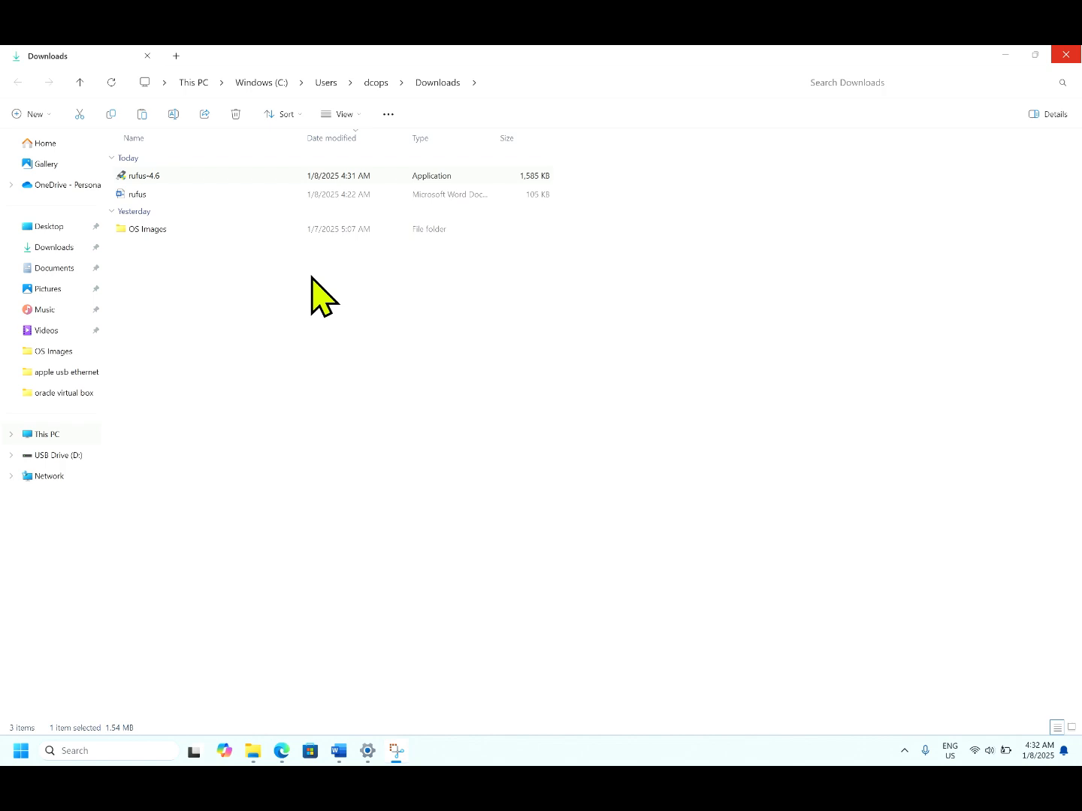
double_click(144, 174)
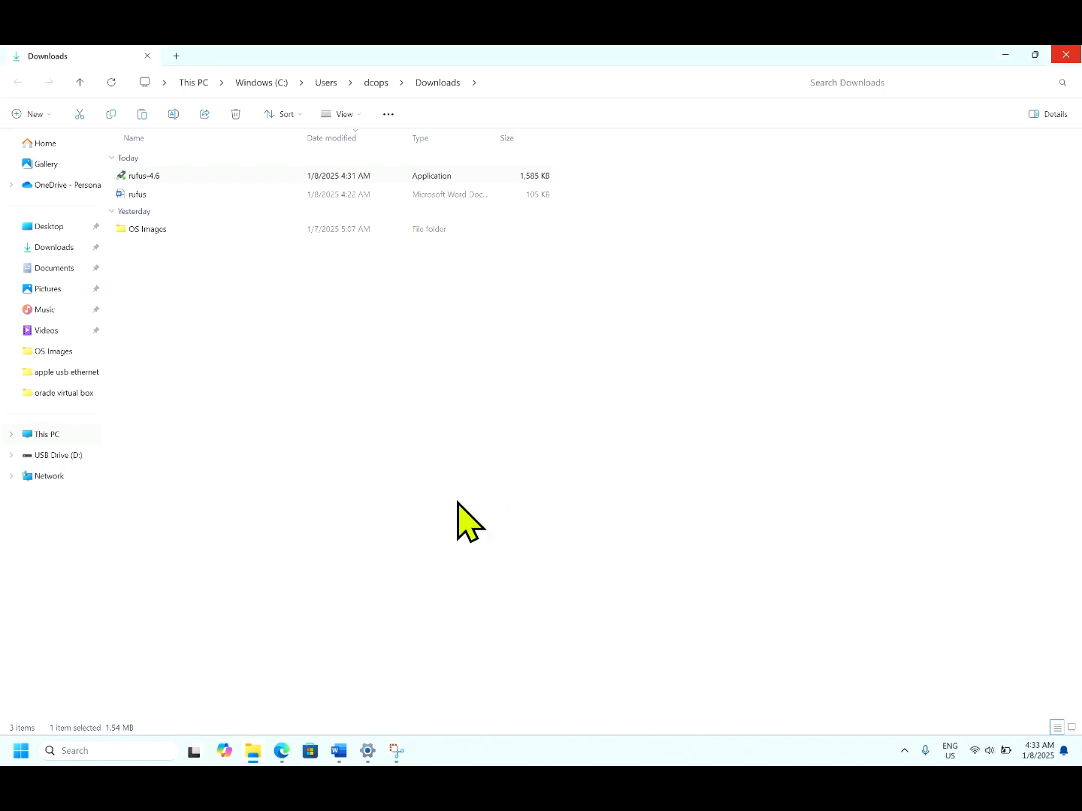
Step: Launch rufus-4.6, decline online update checks, and minimize the browser behind it
double_click(144, 174)
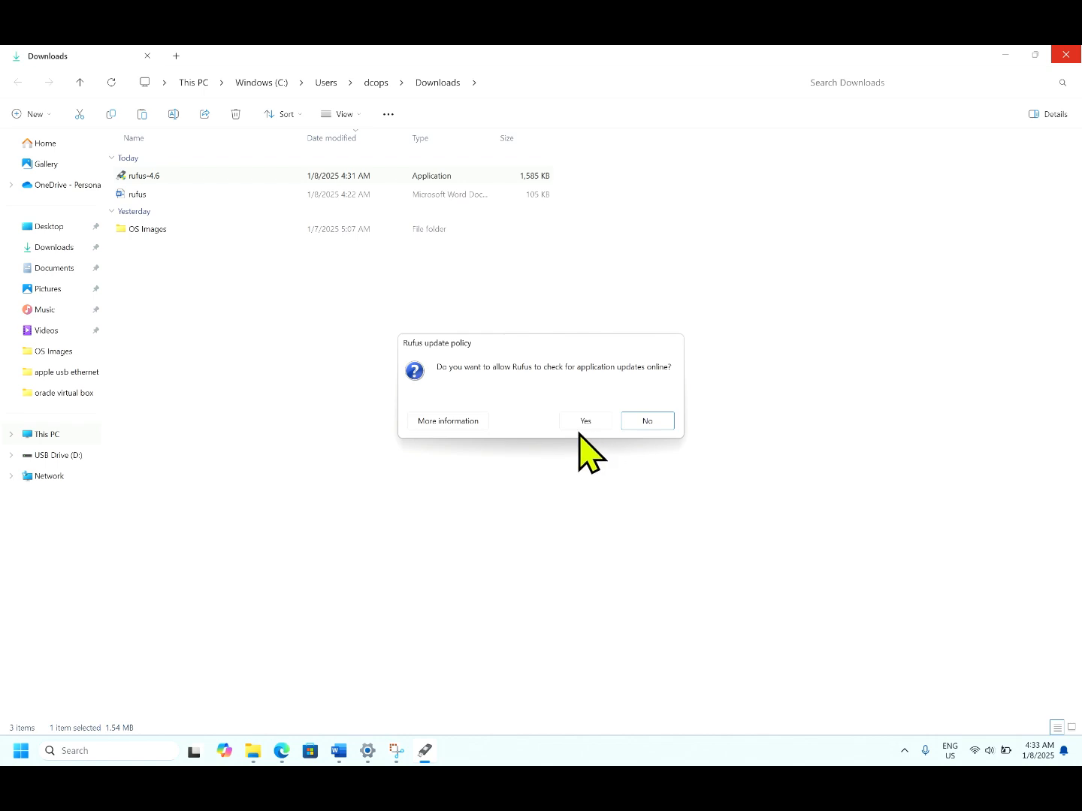
mouse_move(514, 393)
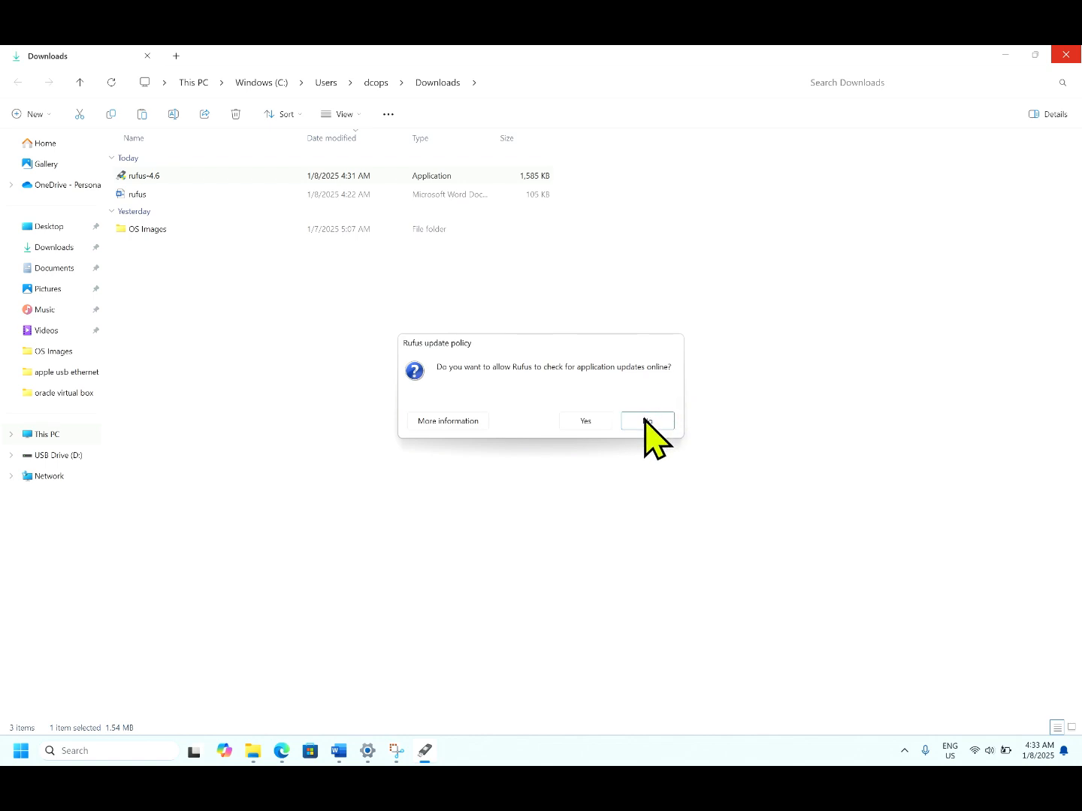
left_click(646, 420)
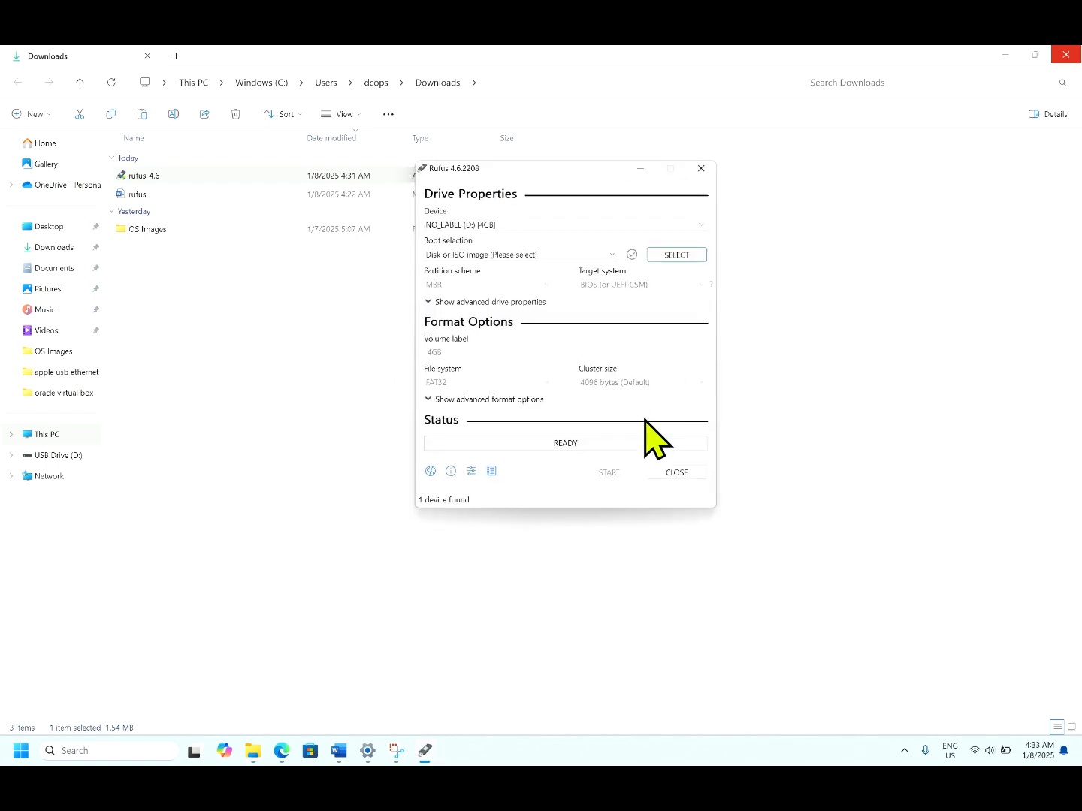
mouse_move(886, 150)
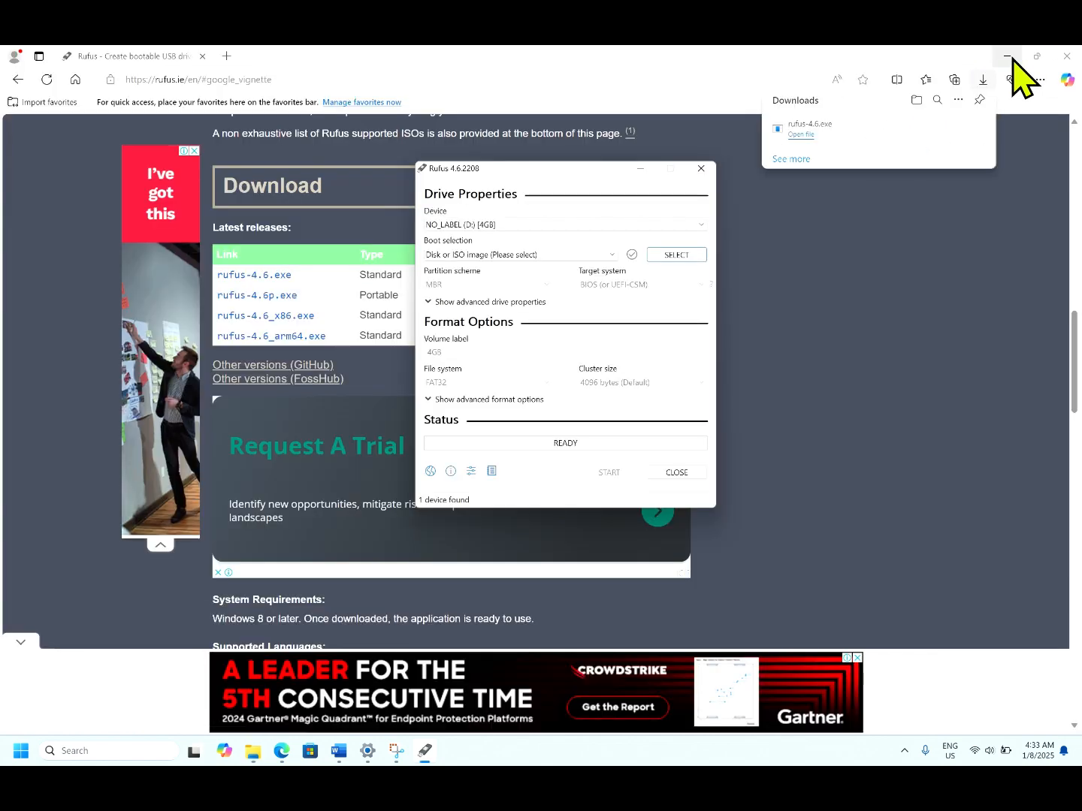
left_click(1007, 57)
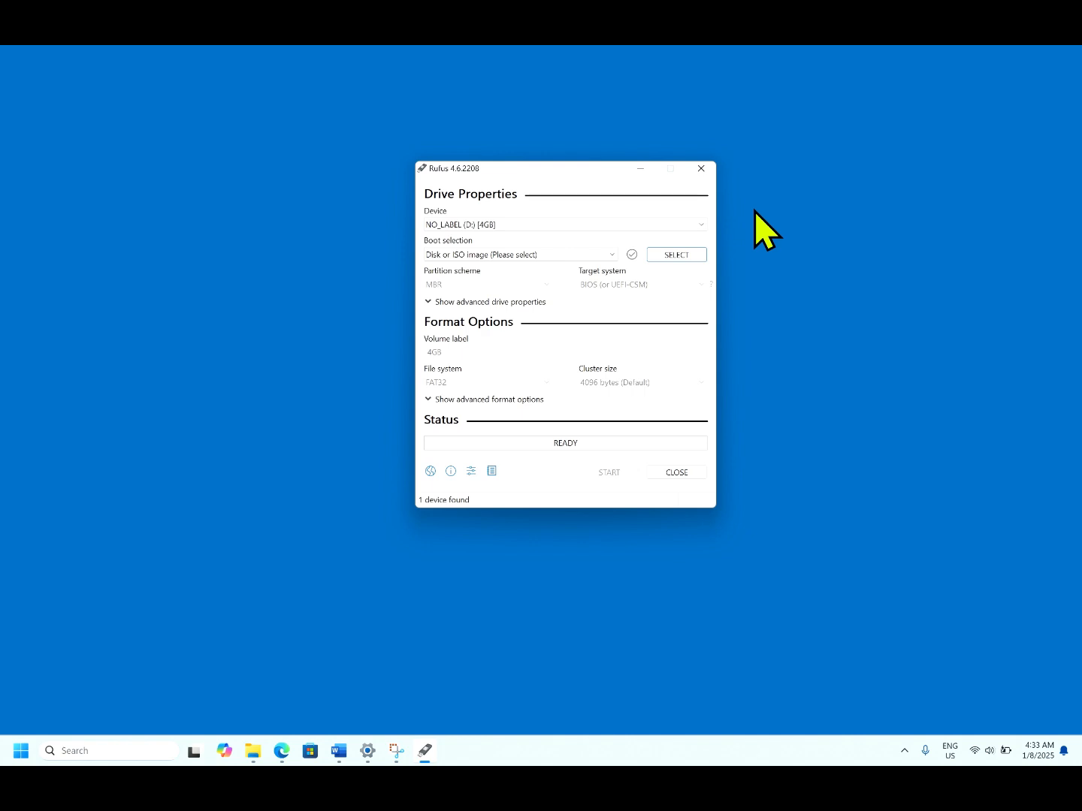
mouse_move(594, 273)
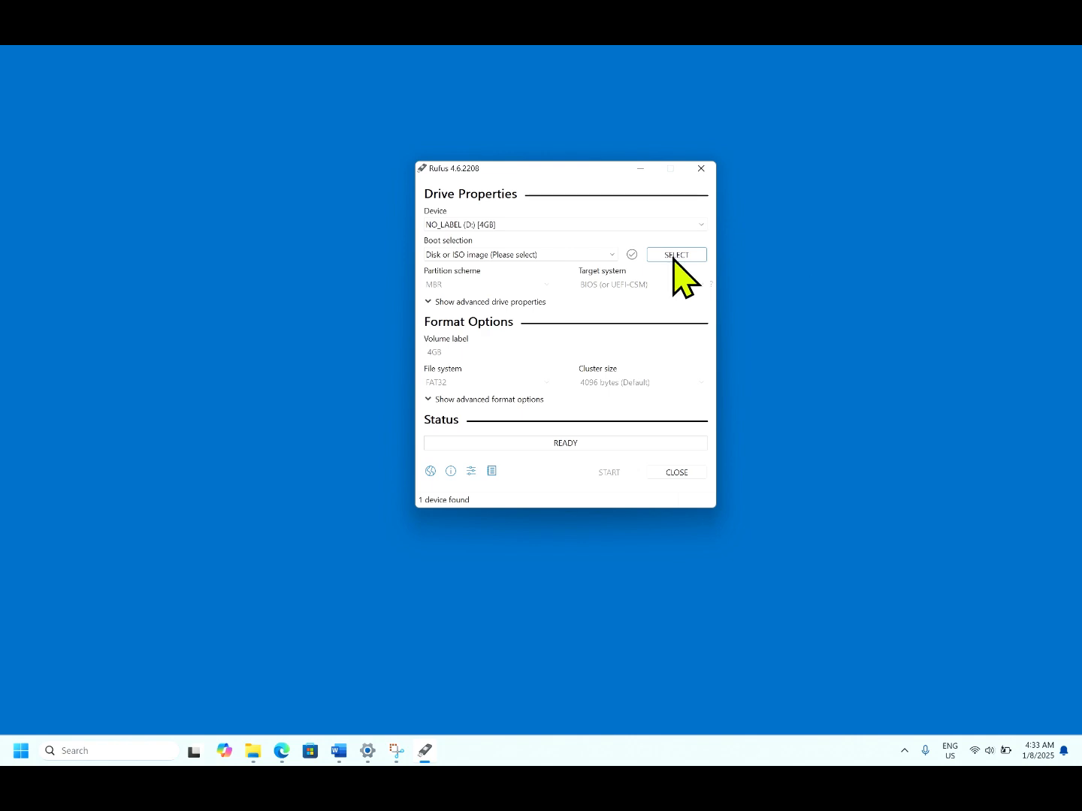
Step: Start selecting a disk image and browse into the OS Images folder
left_click(676, 255)
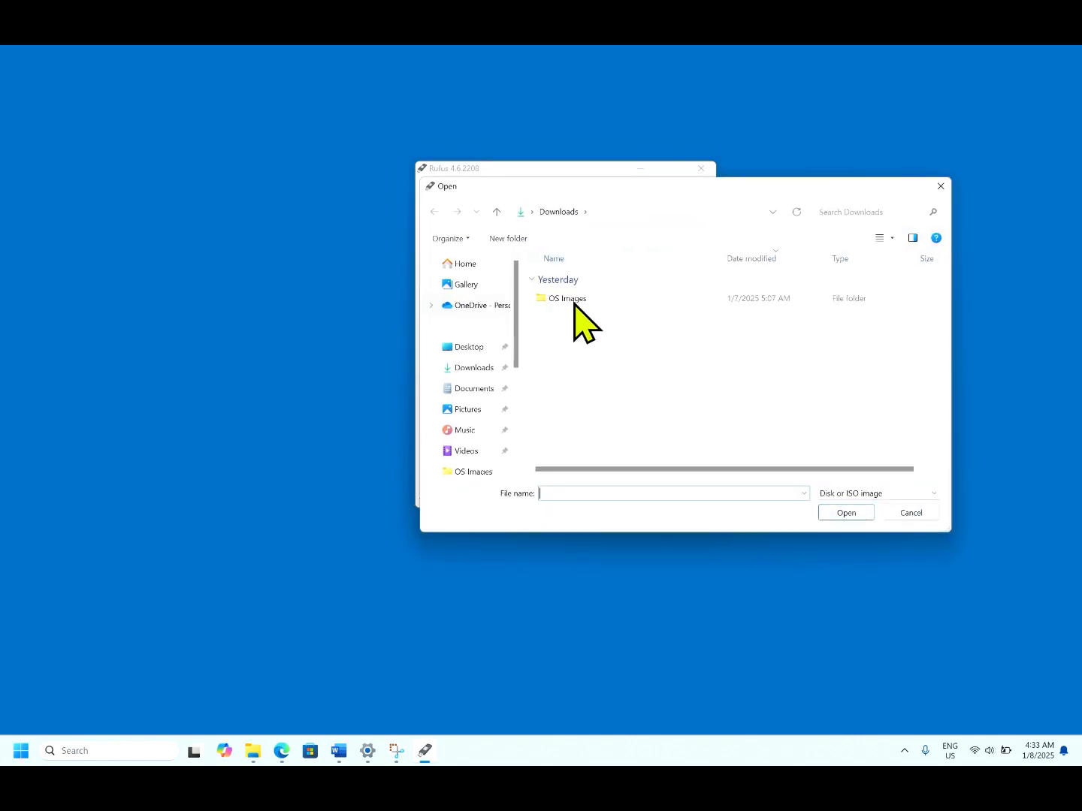
double_click(568, 298)
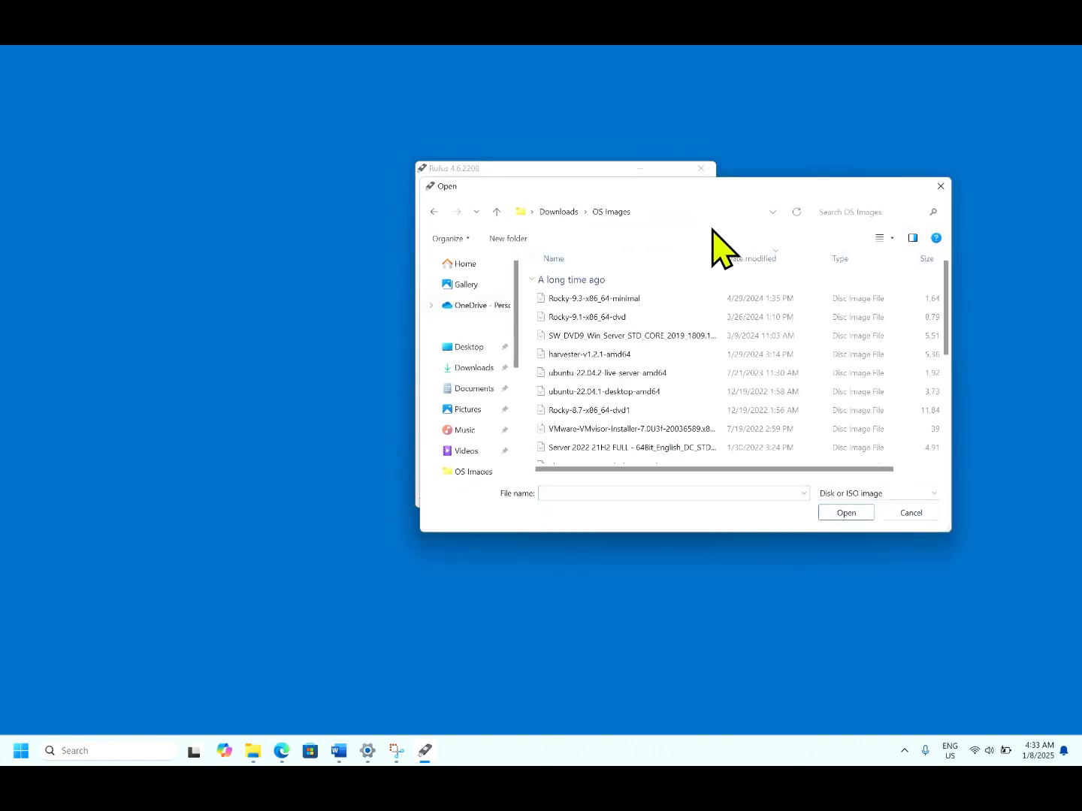
mouse_move(950, 533)
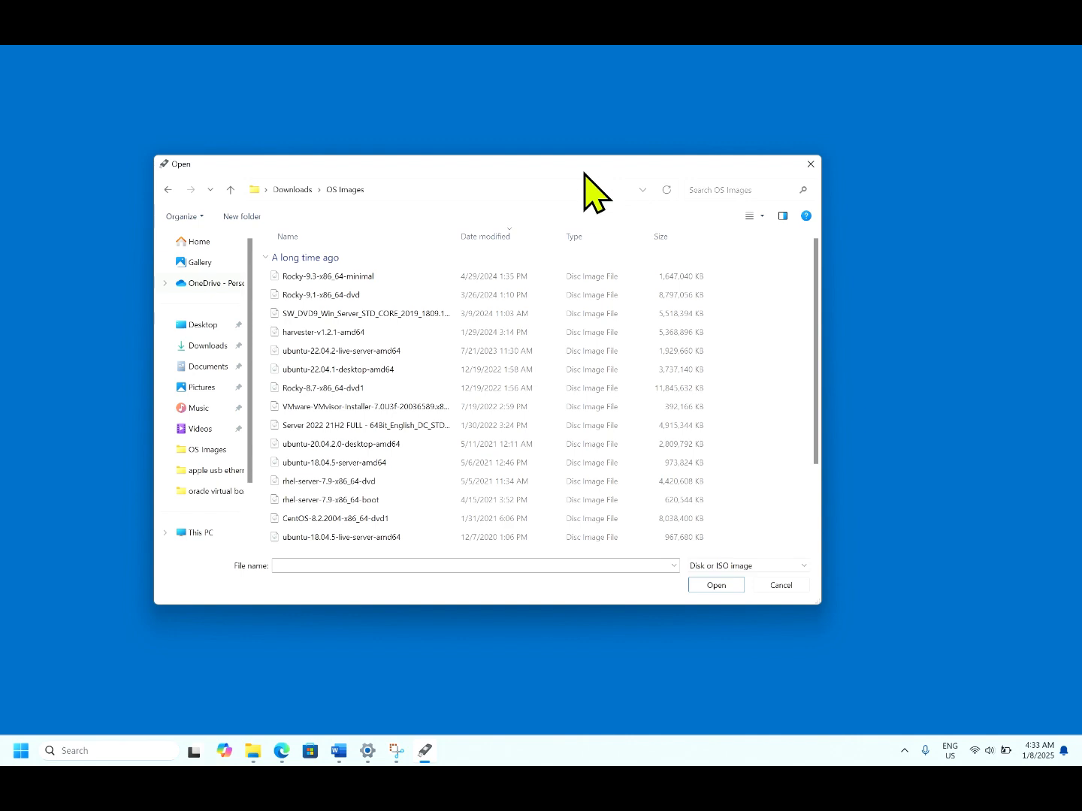
mouse_move(750, 403)
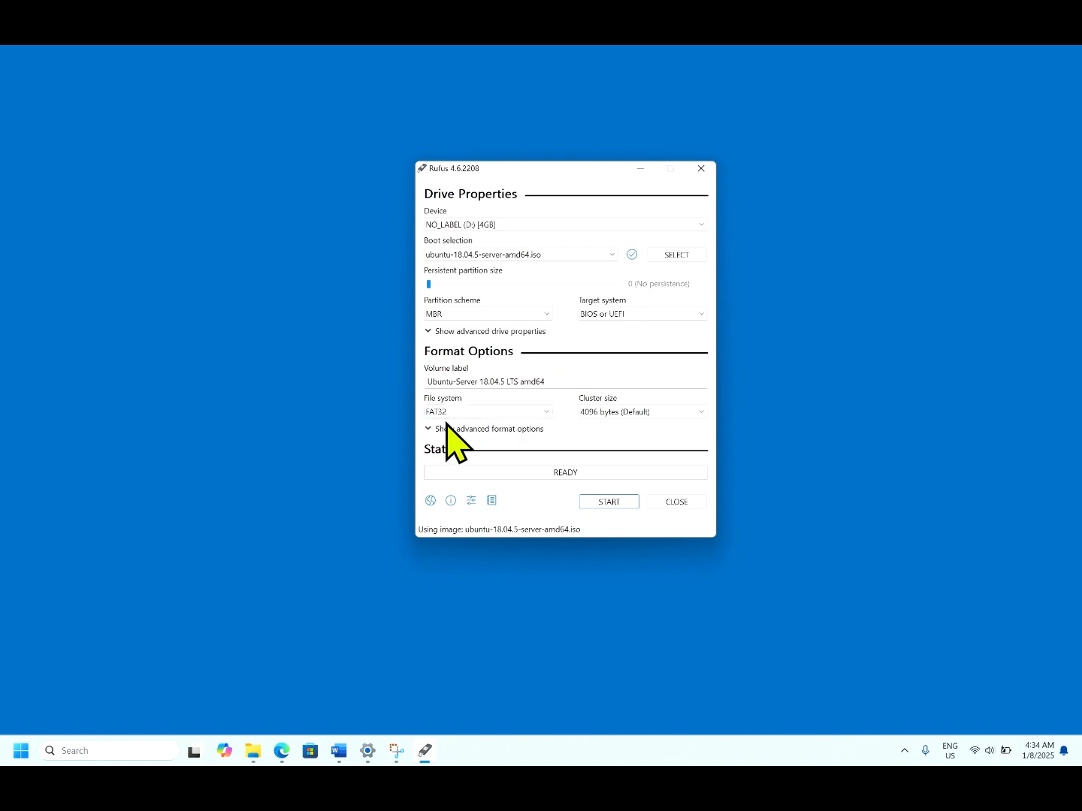
mouse_move(488, 411)
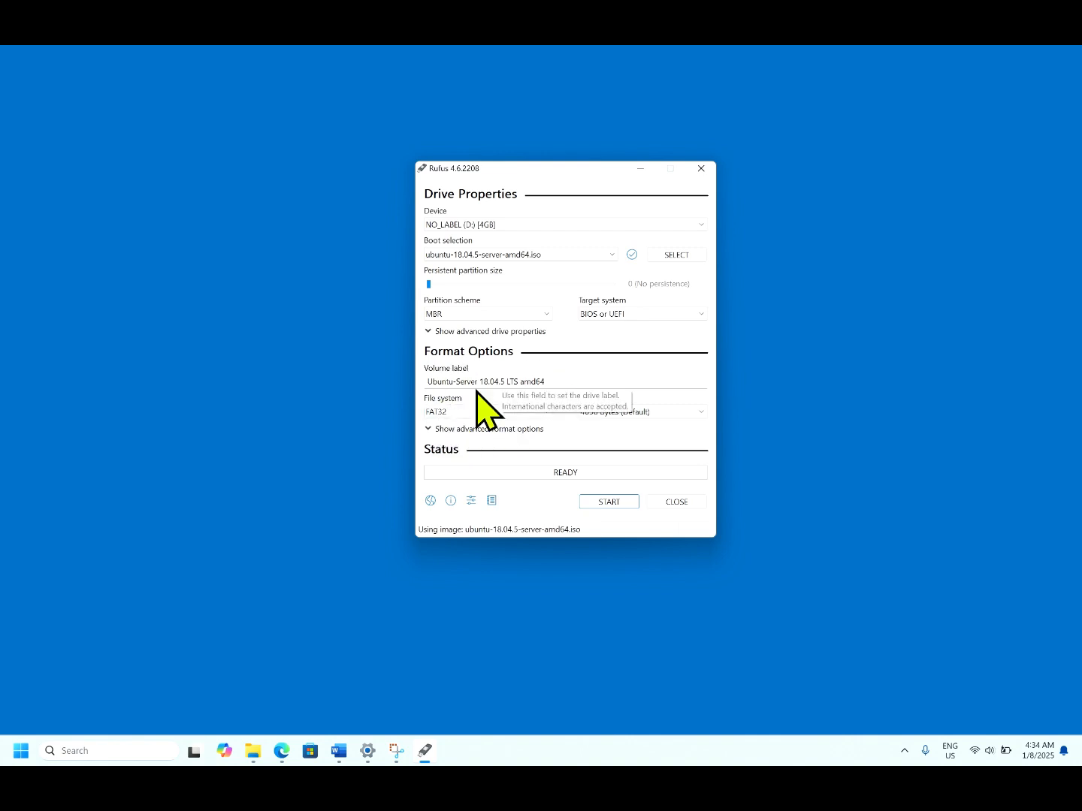
mouse_move(586, 432)
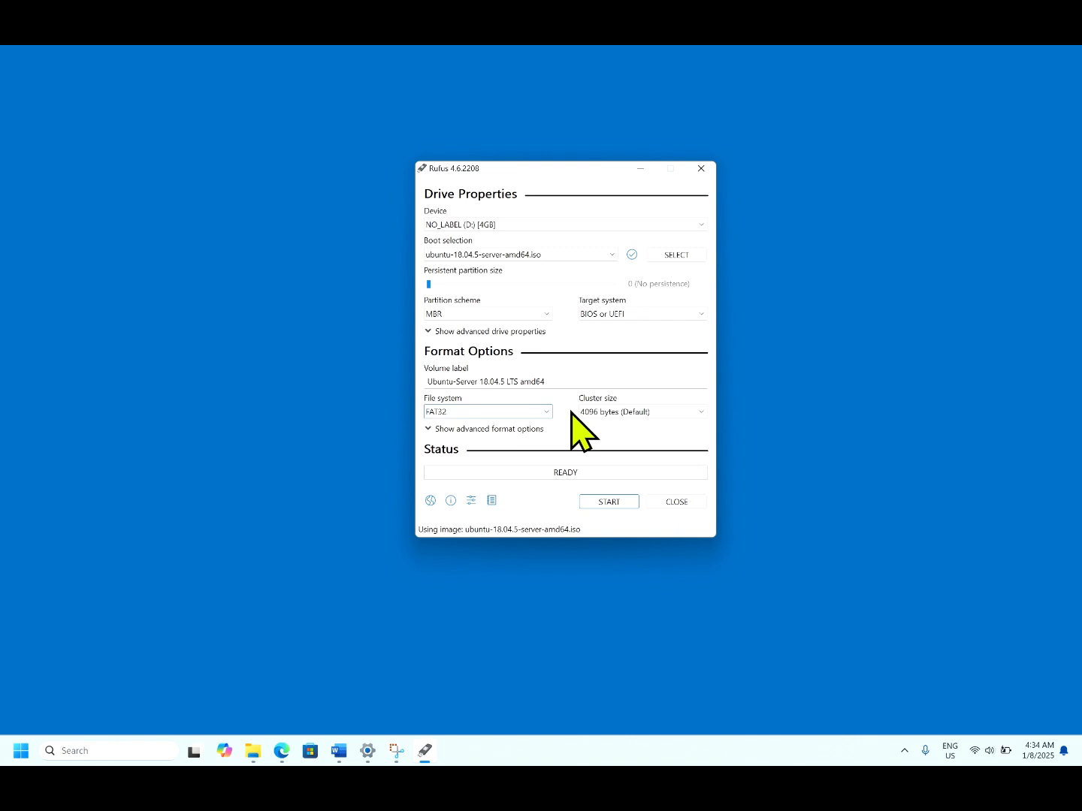
Step: Start the write in ISO image mode, accepting the UEFI warning, Syslinux download and data-loss warning
left_click(607, 501)
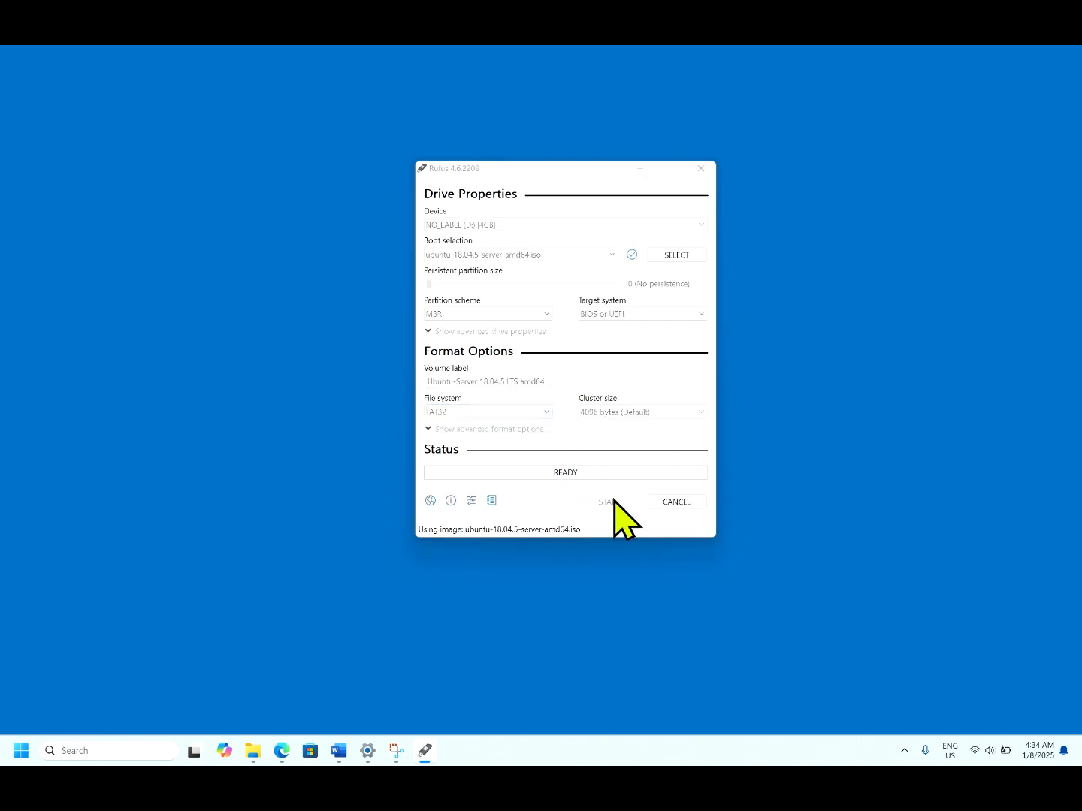
left_click(609, 501)
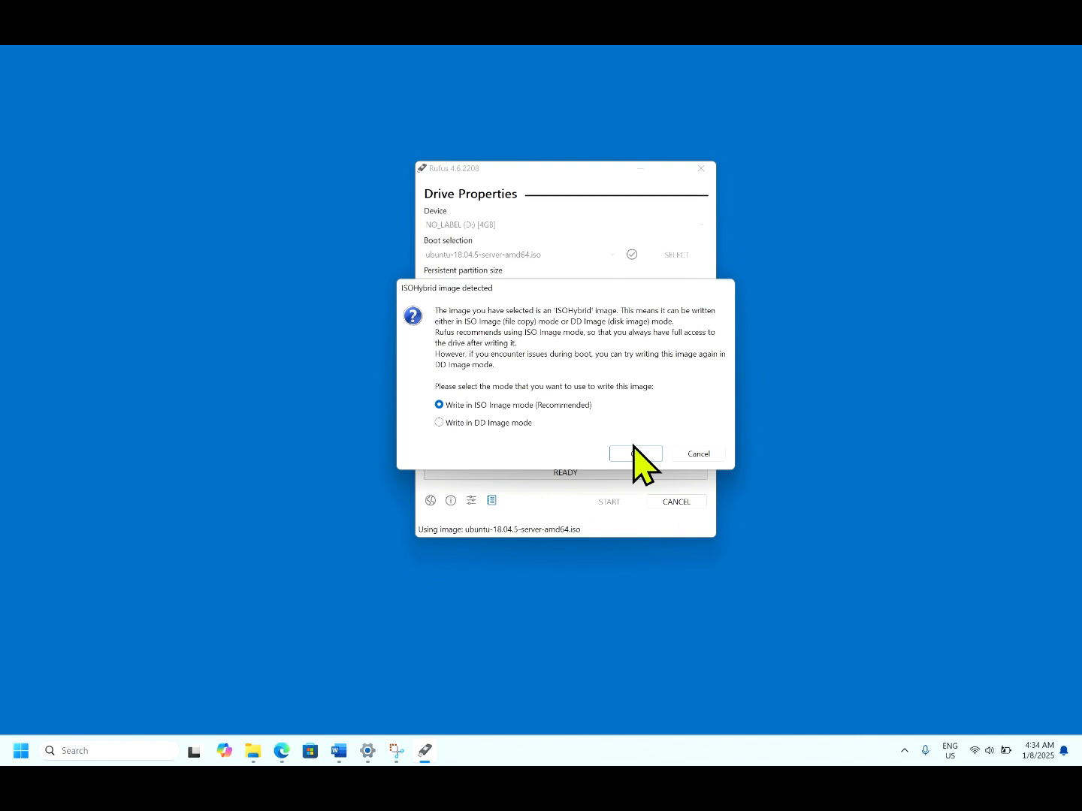
left_click(634, 454)
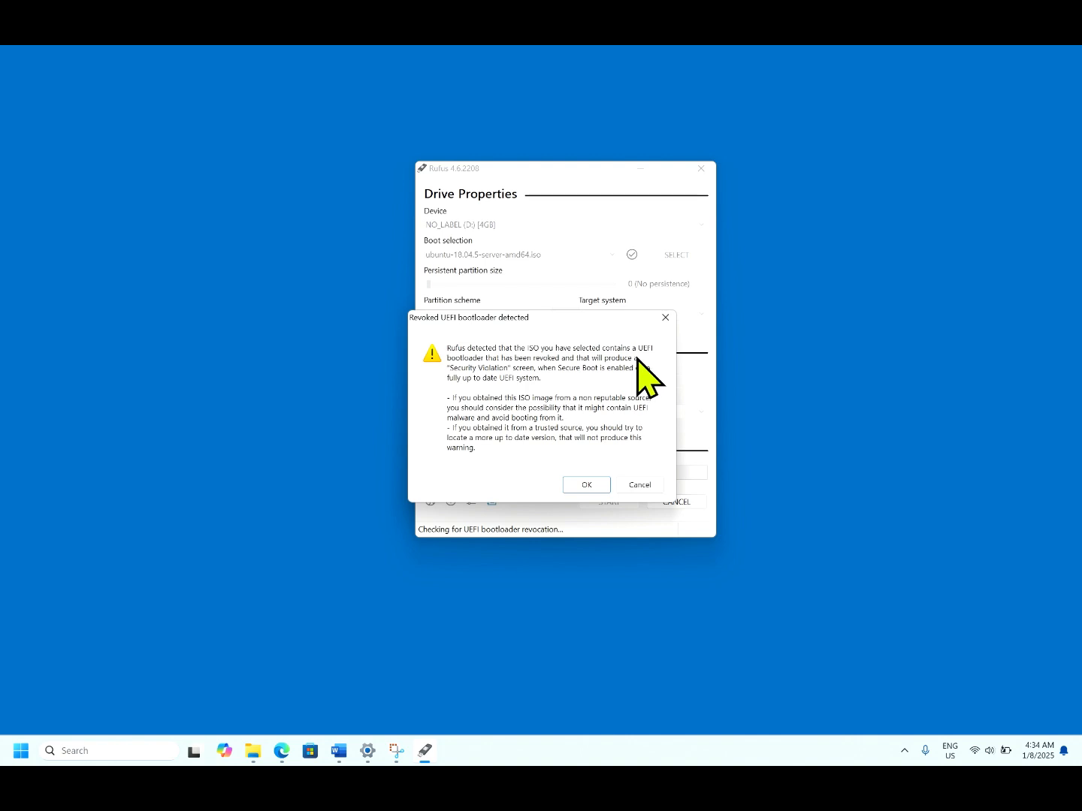
left_click(586, 484)
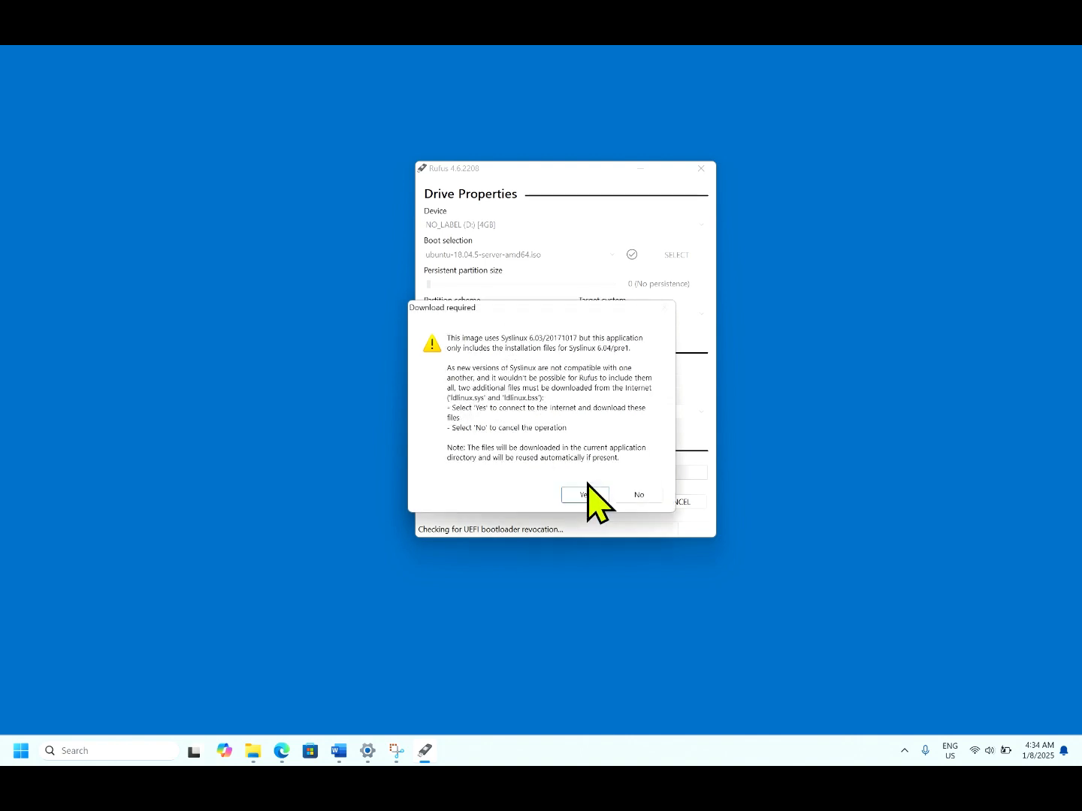
left_click(585, 495)
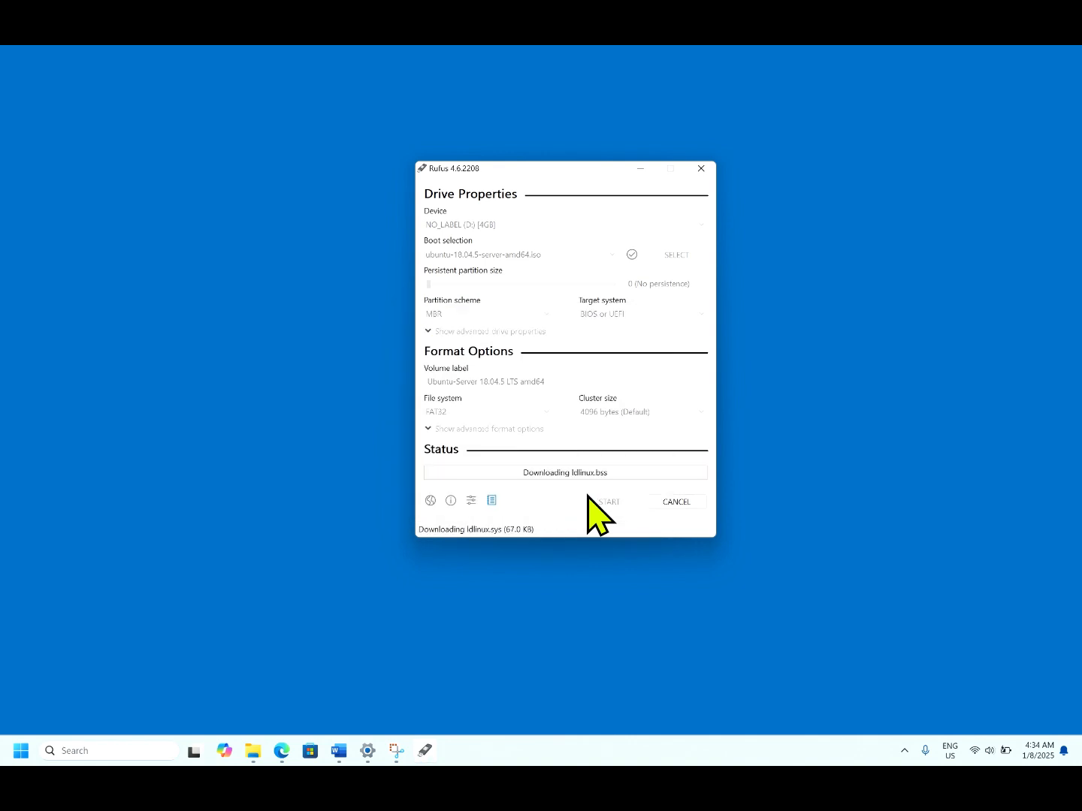
left_click(608, 502)
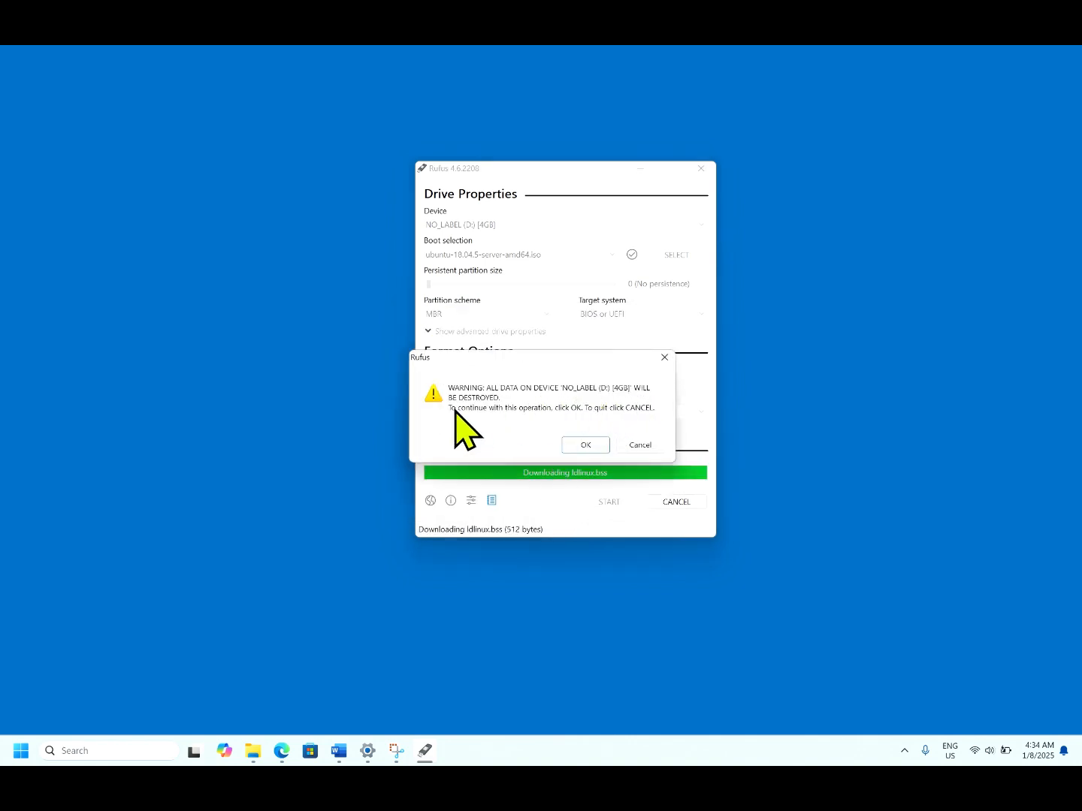
left_click(585, 445)
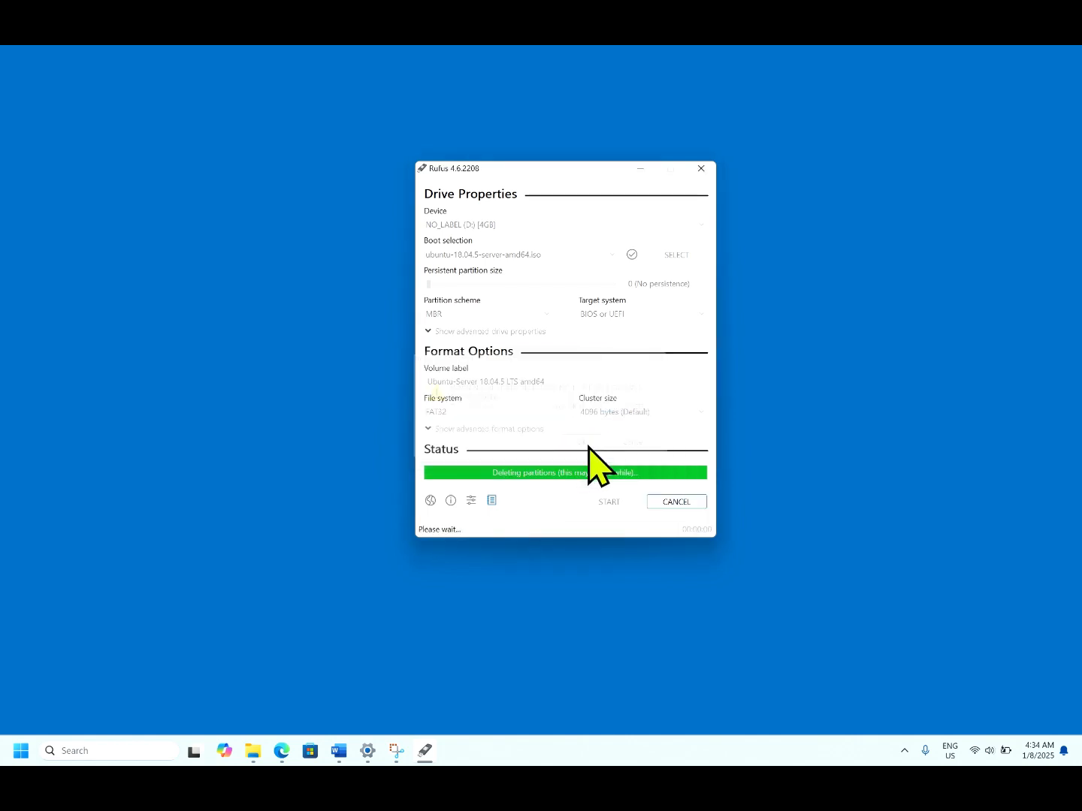
mouse_move(583, 524)
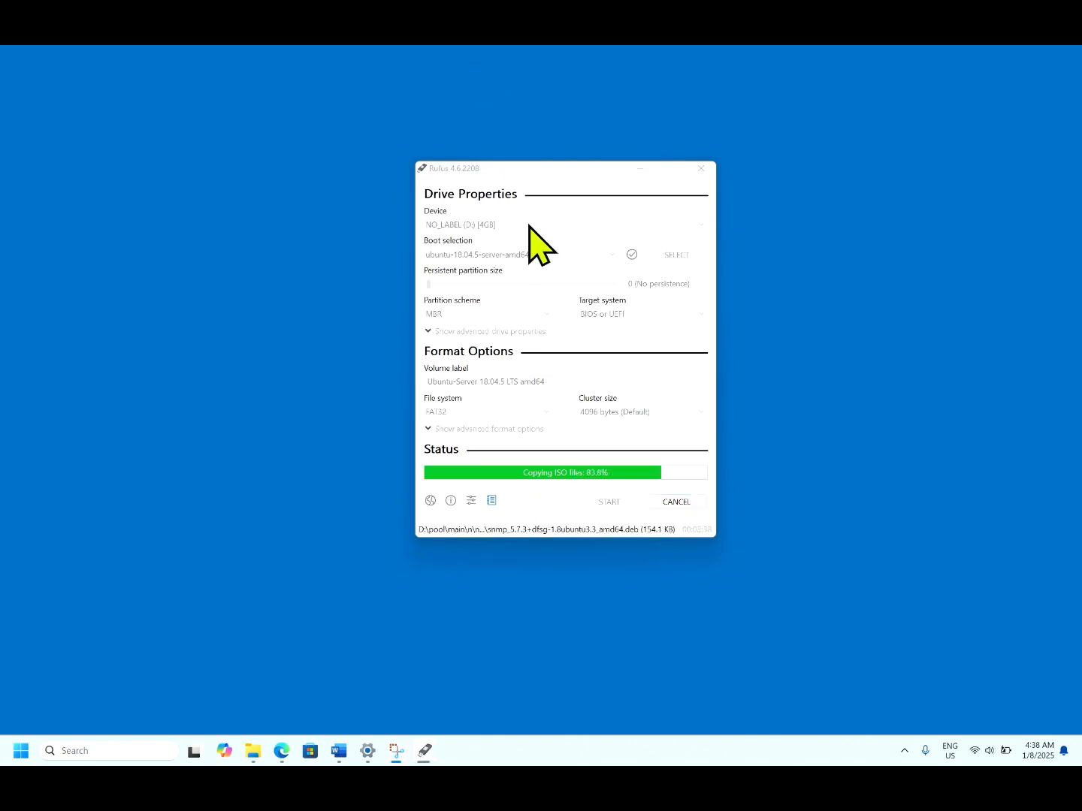
mouse_move(563, 519)
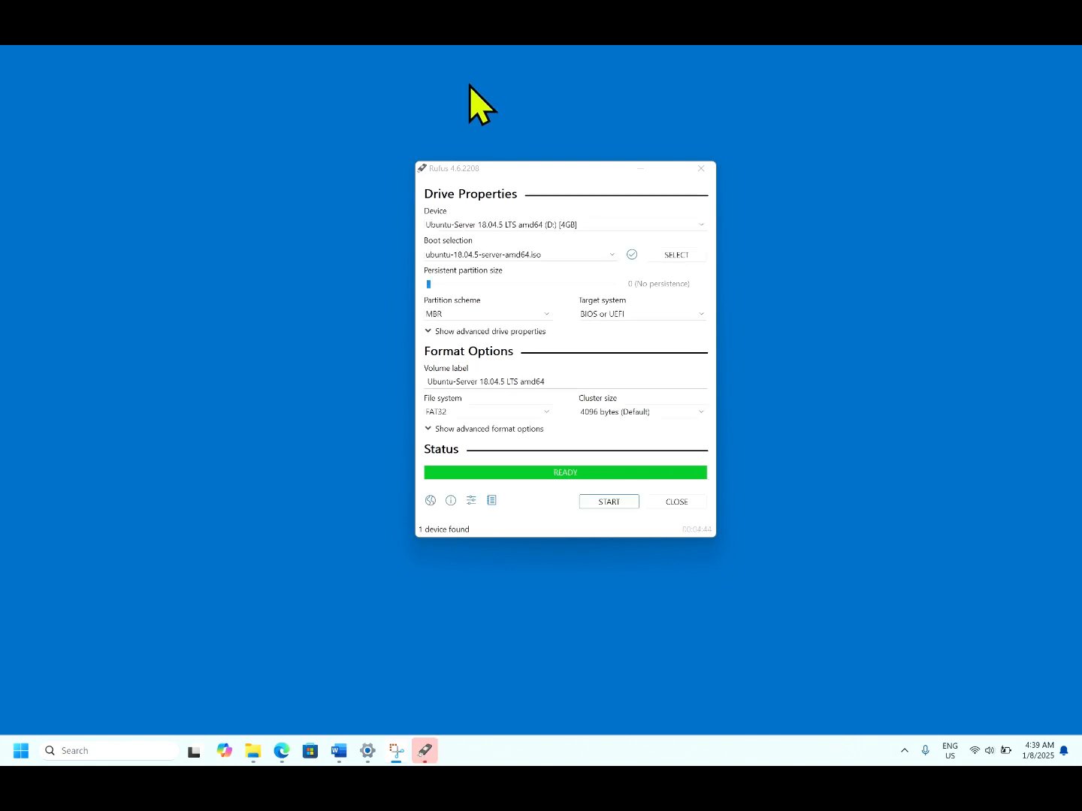
mouse_move(560, 533)
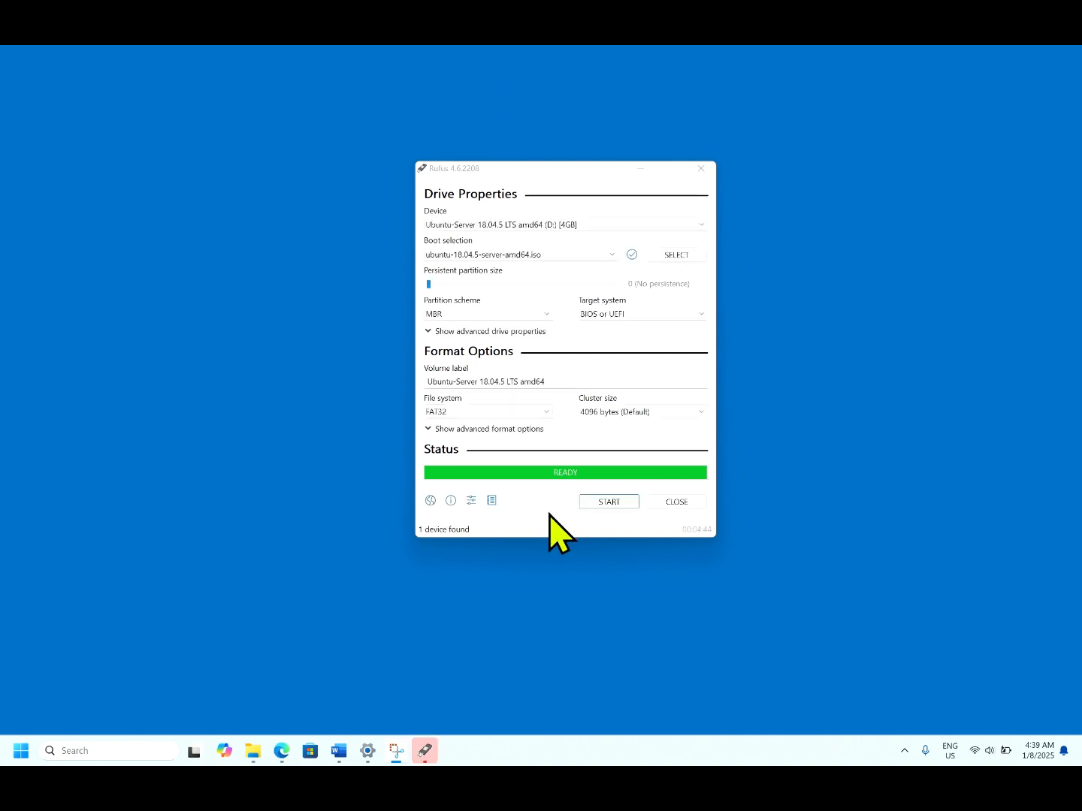
mouse_move(560, 523)
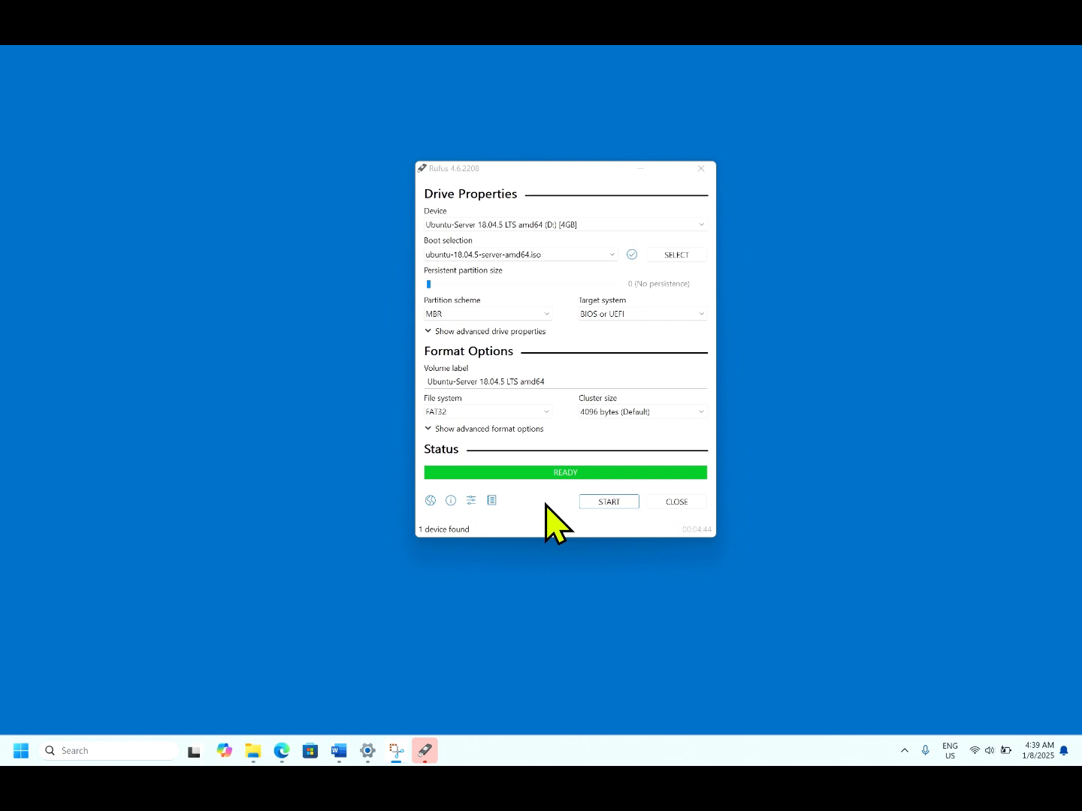
mouse_move(548, 538)
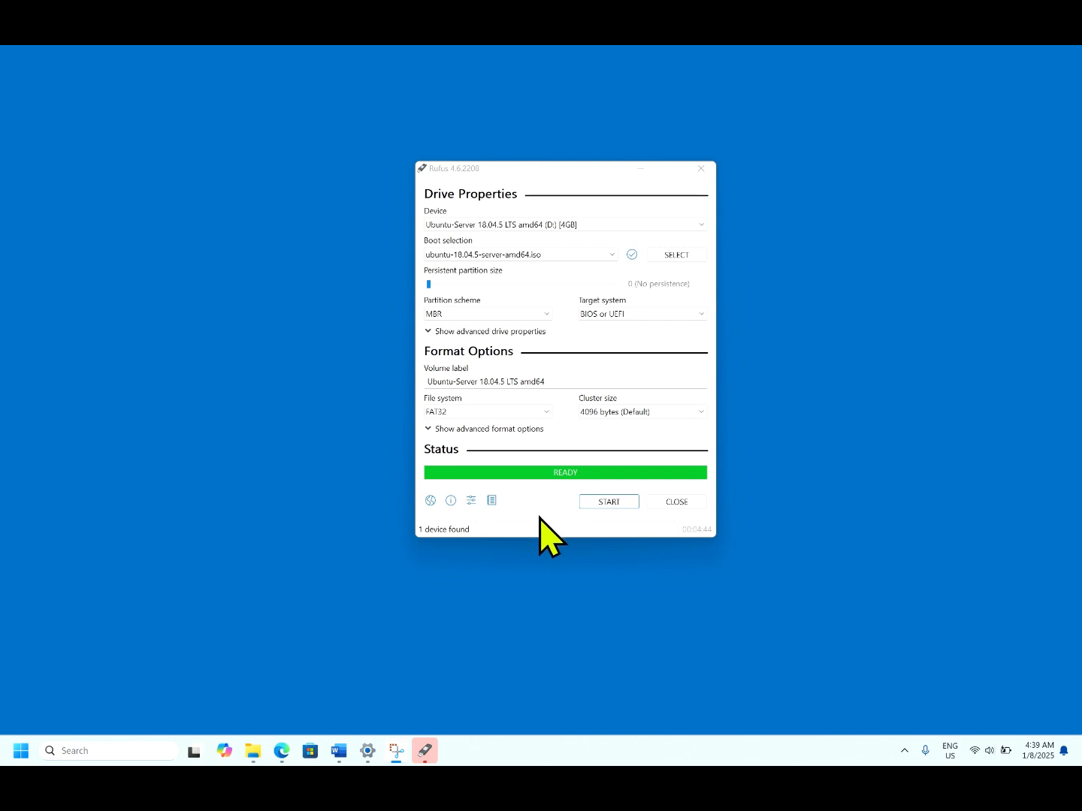
mouse_move(573, 538)
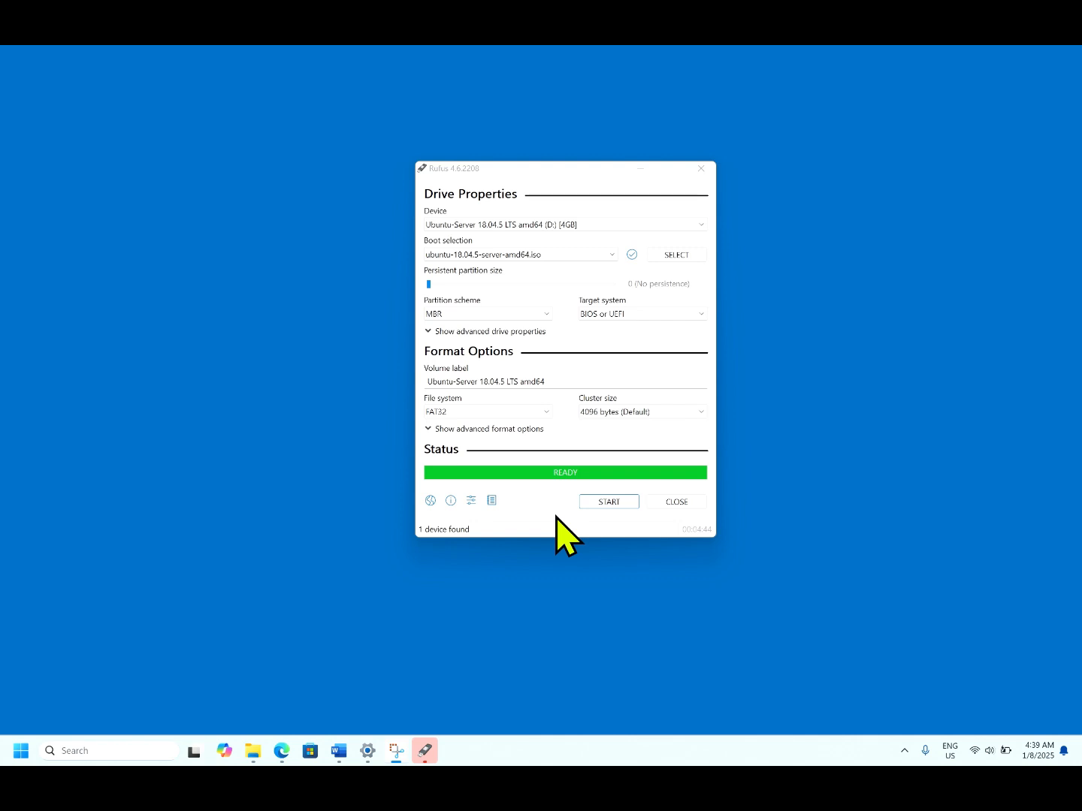
Step: Close Rufus now that the Ubuntu Server drive is written
left_click(673, 502)
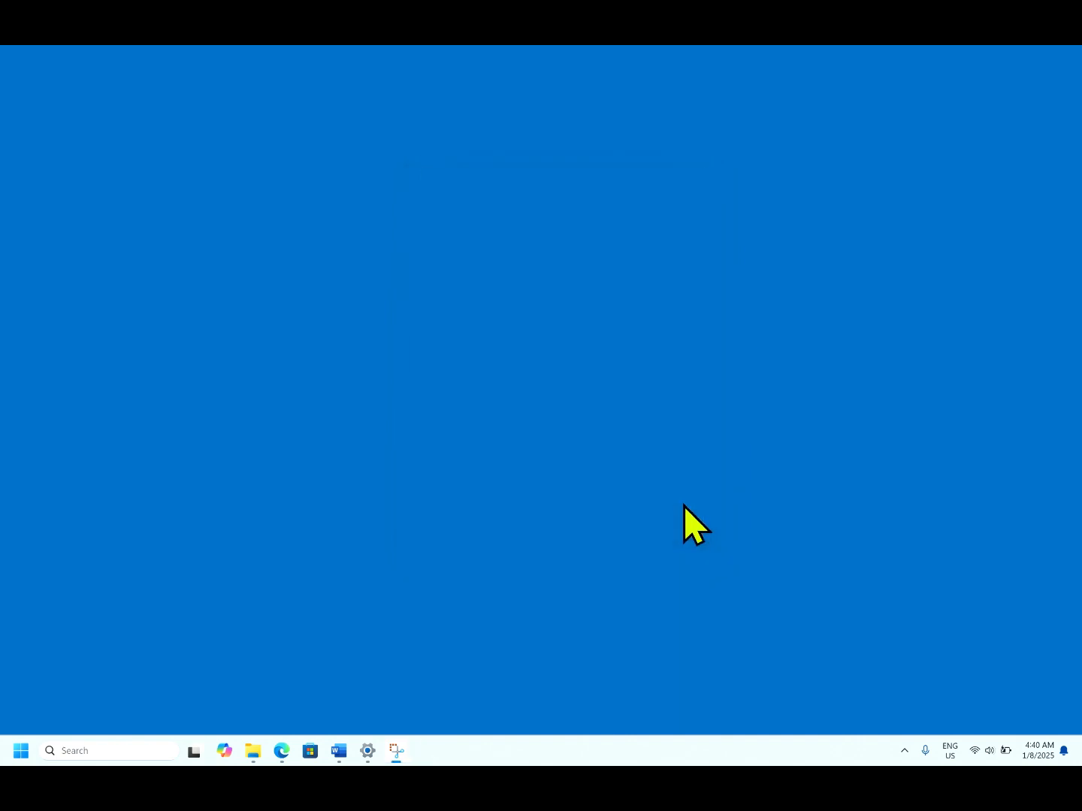
mouse_move(256, 751)
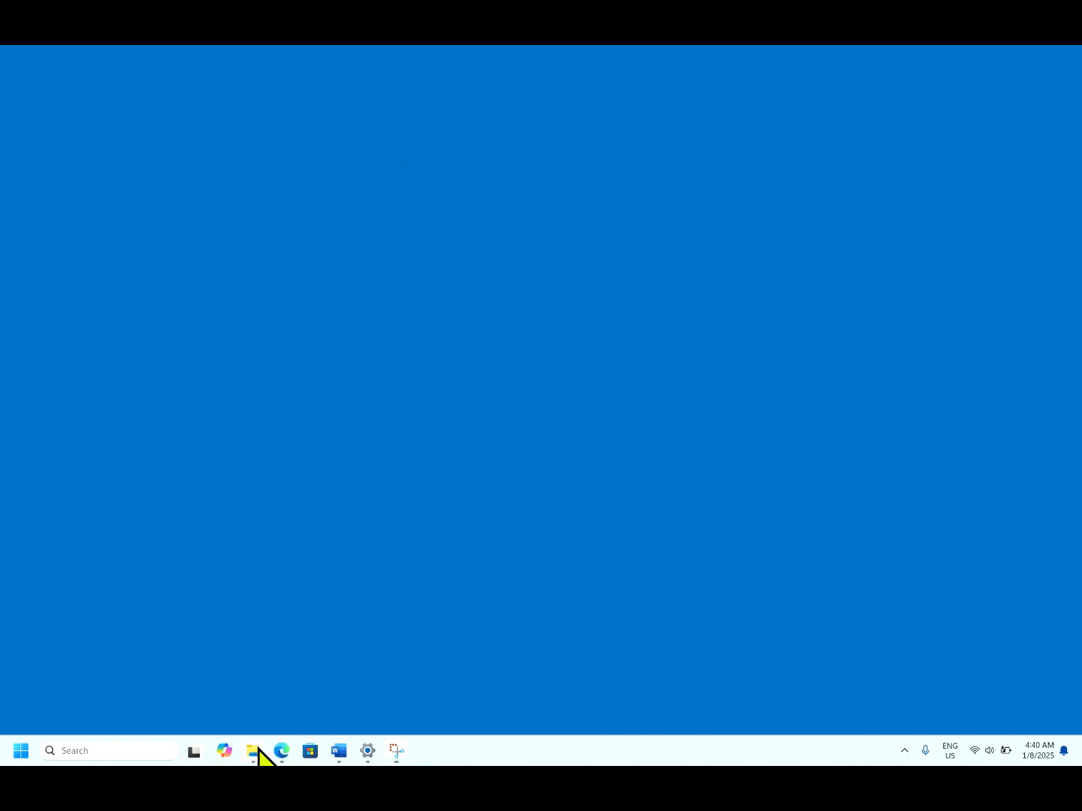
Step: From This PC, open the UBUNTU-SERV (D:) drive to list its installer files
left_click(253, 751)
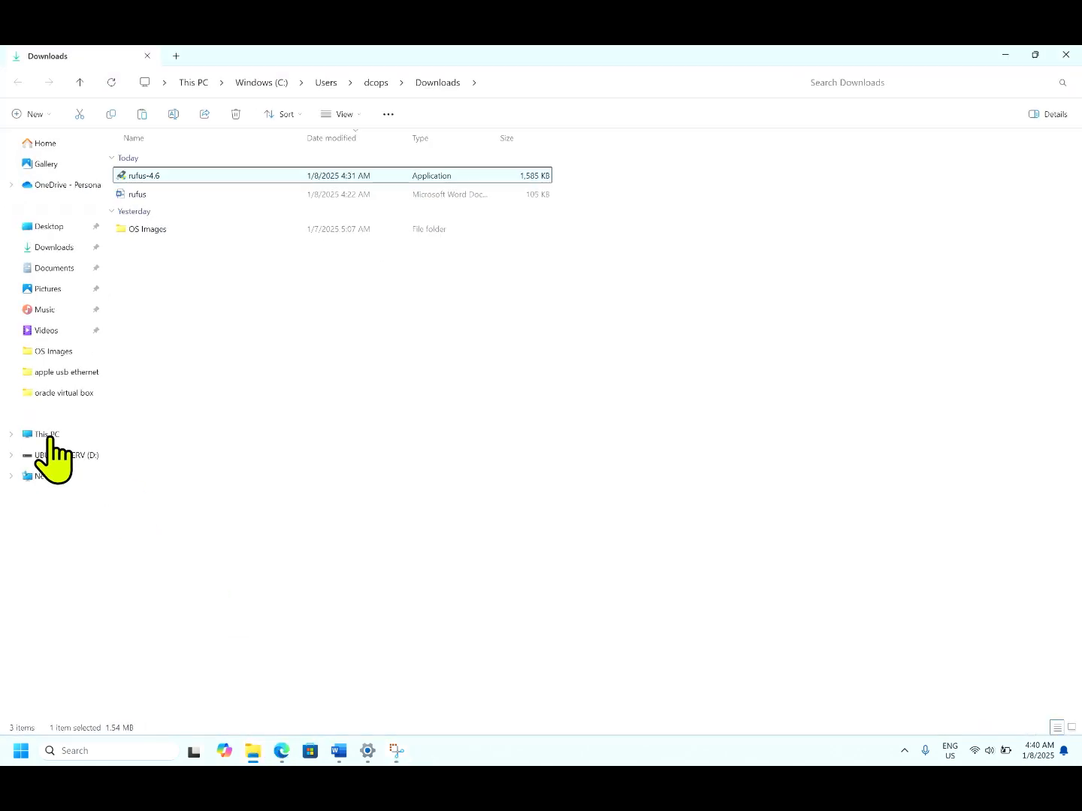
left_click(45, 434)
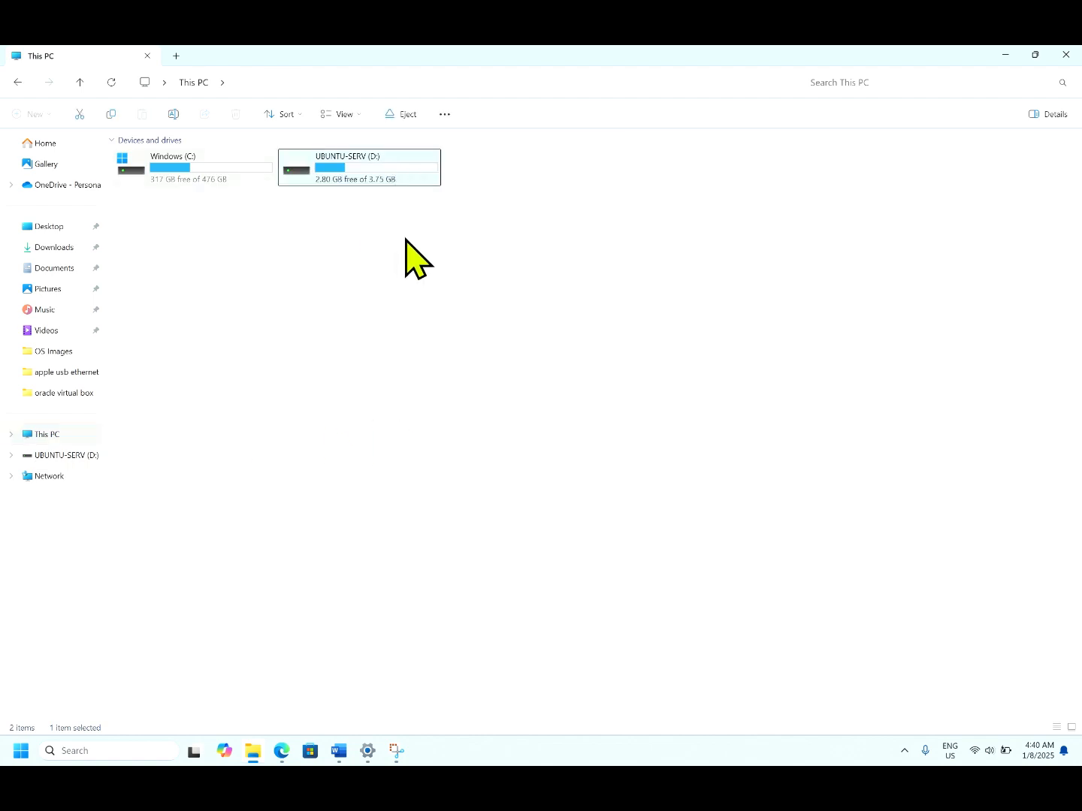
mouse_move(391, 253)
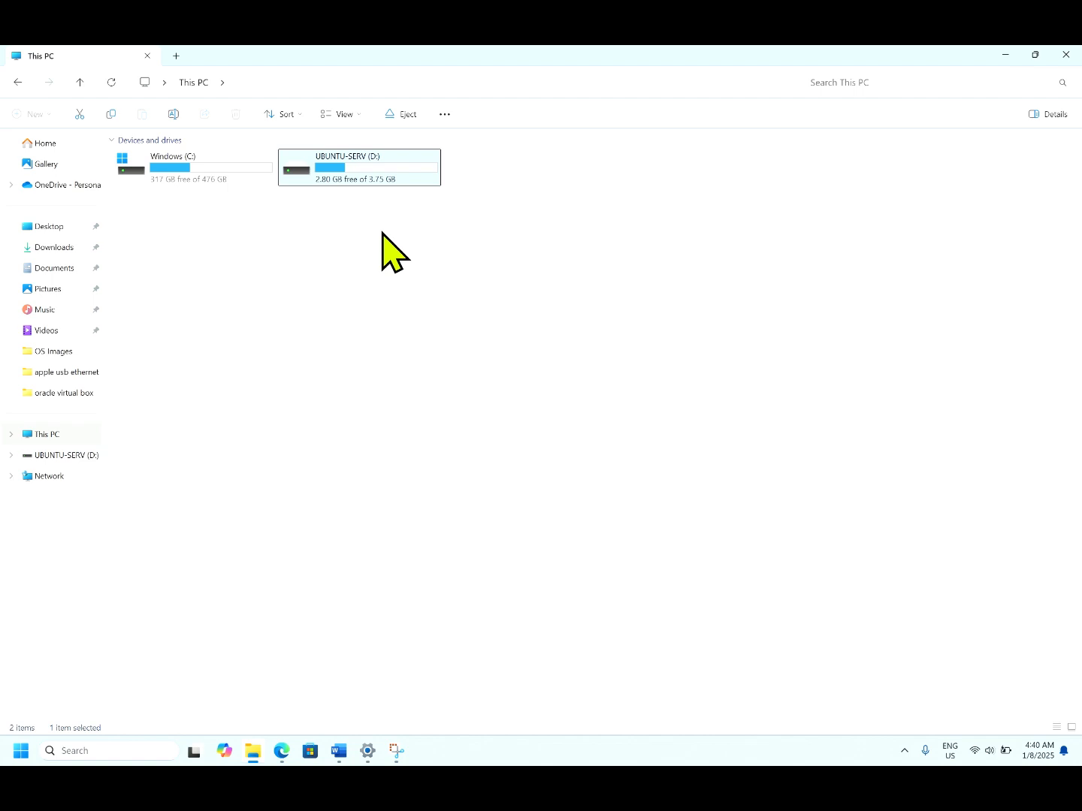
double_click(357, 167)
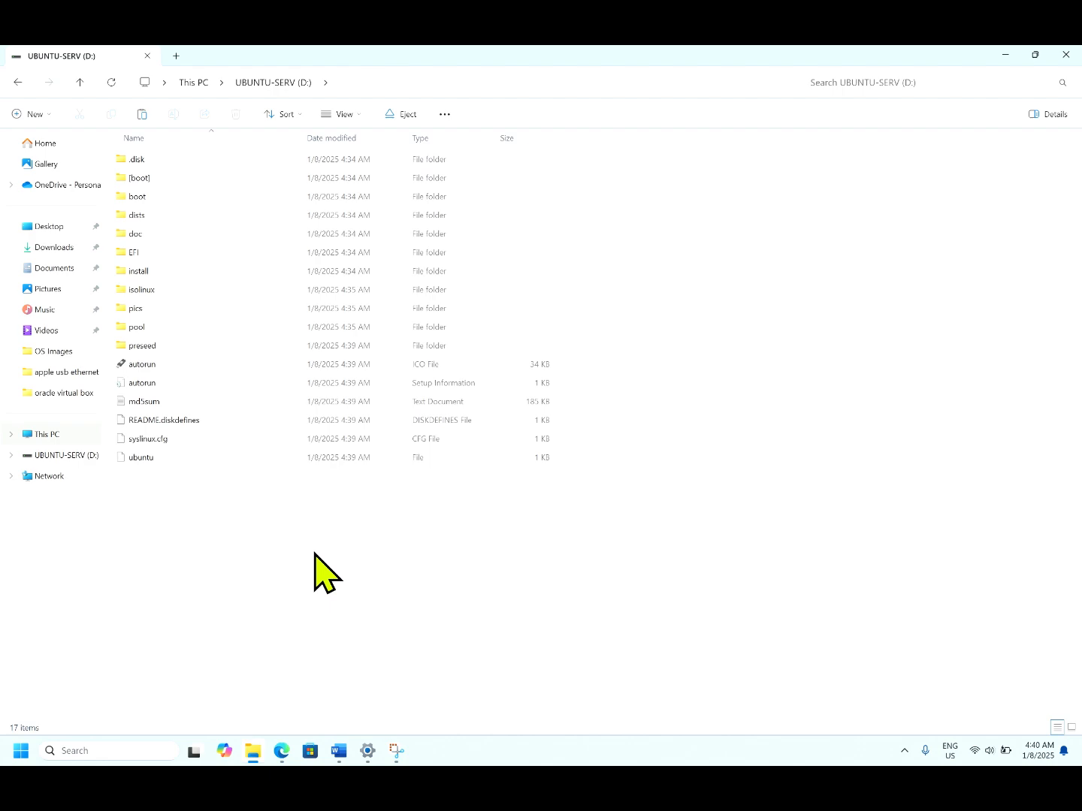
mouse_move(628, 292)
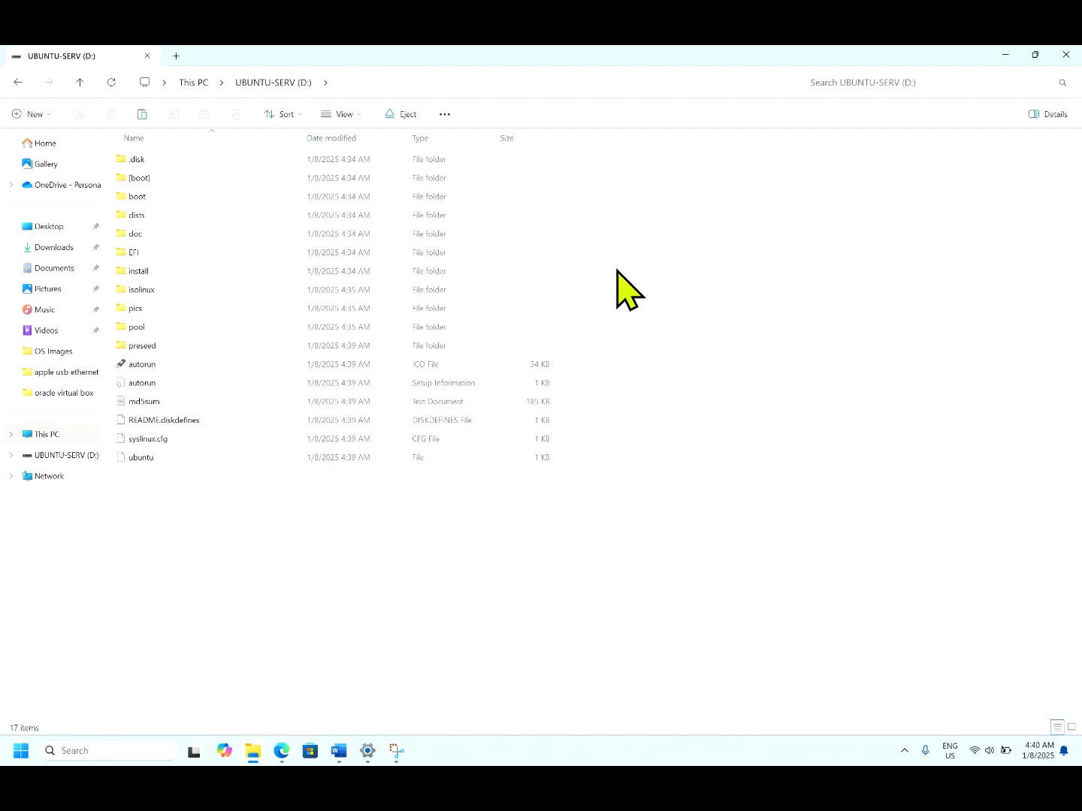